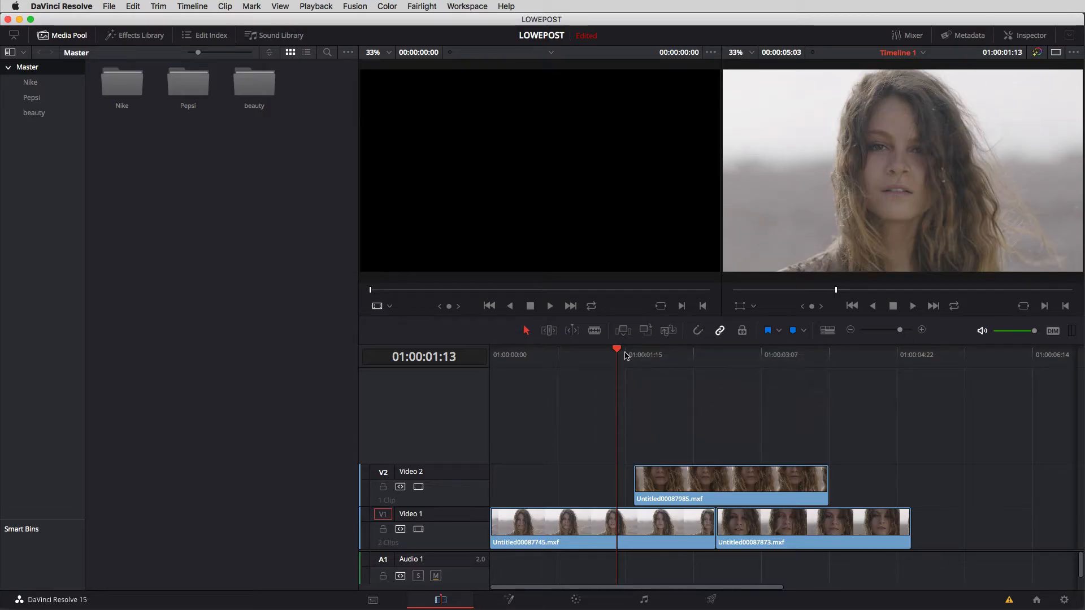
# Step: Preview the edit at two frames, then open the first Video 1 clip in Fusion
pyautogui.click(637, 354)
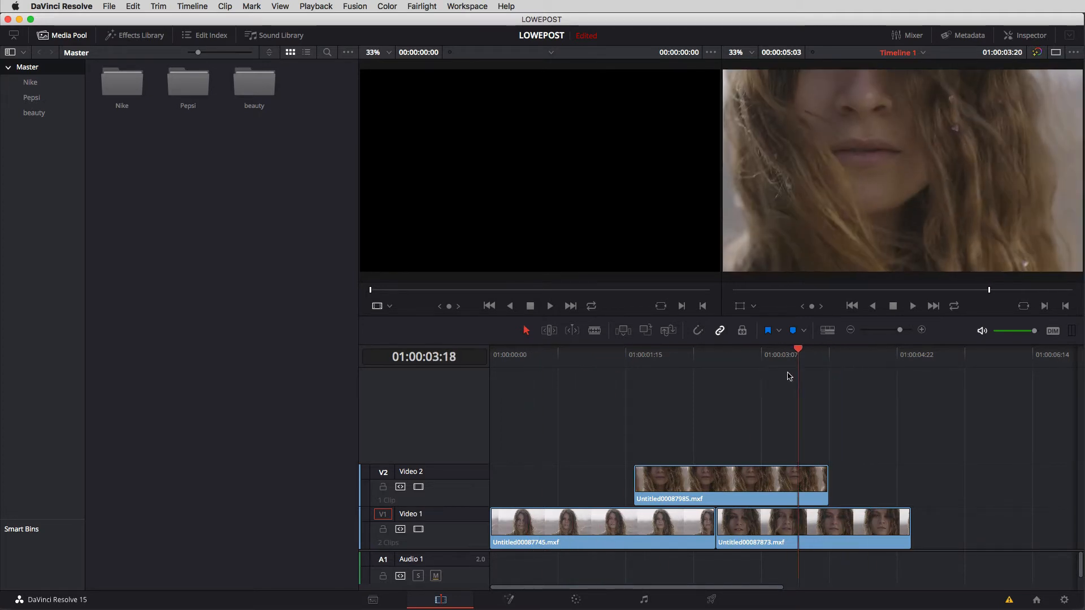
pyautogui.click(589, 354)
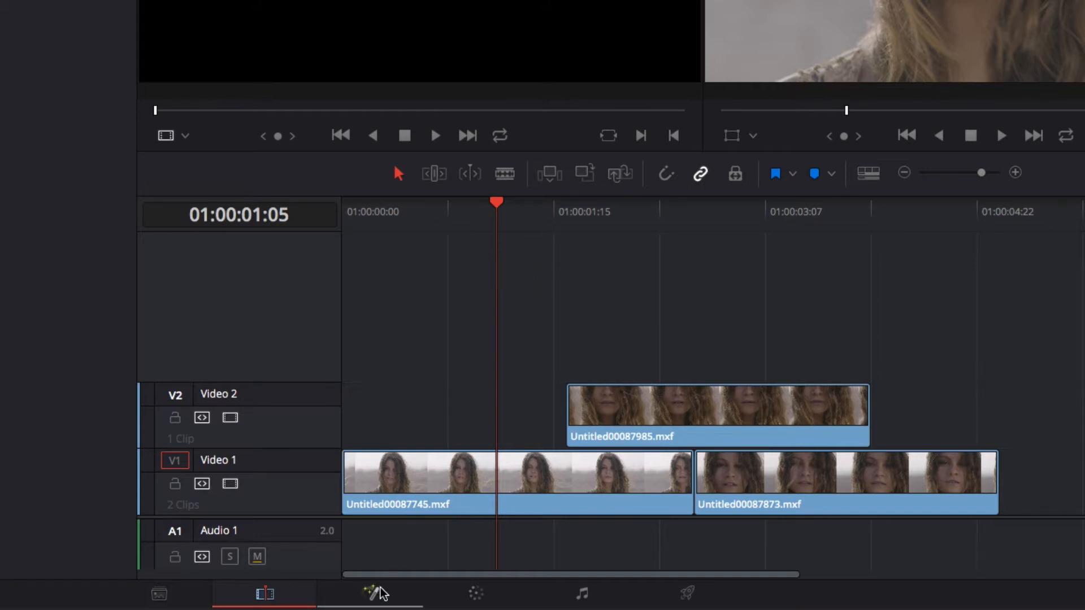
pyautogui.click(377, 593)
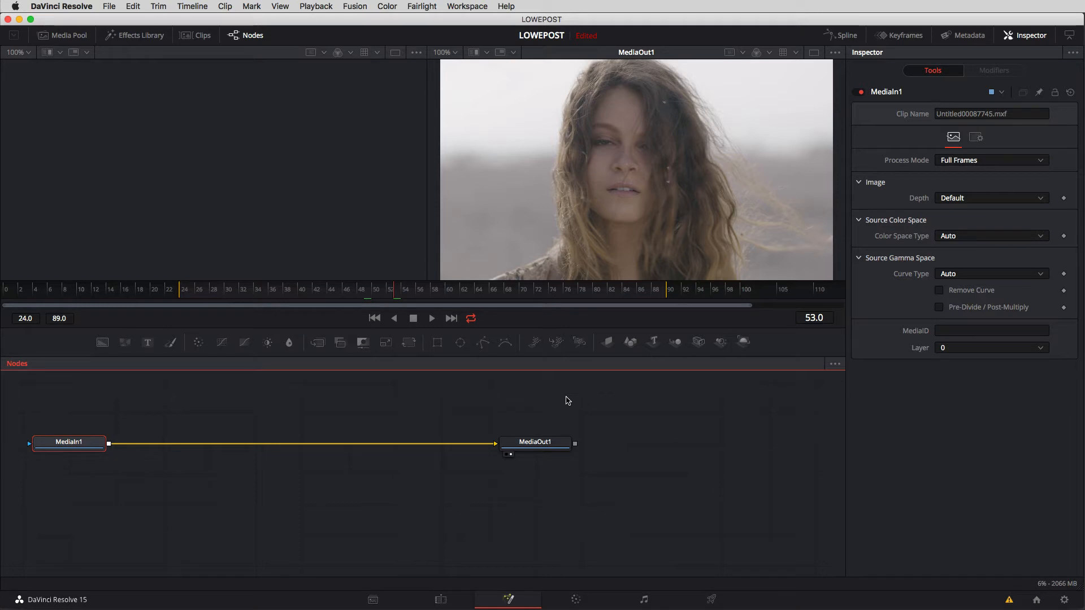
pyautogui.moveTo(529, 492)
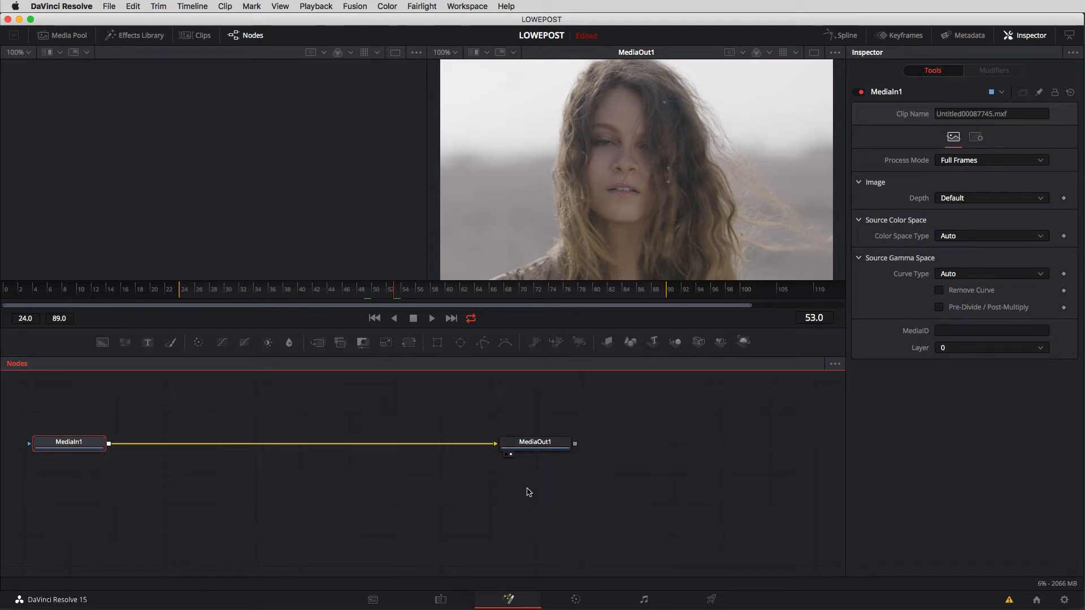
pyautogui.click(440, 599)
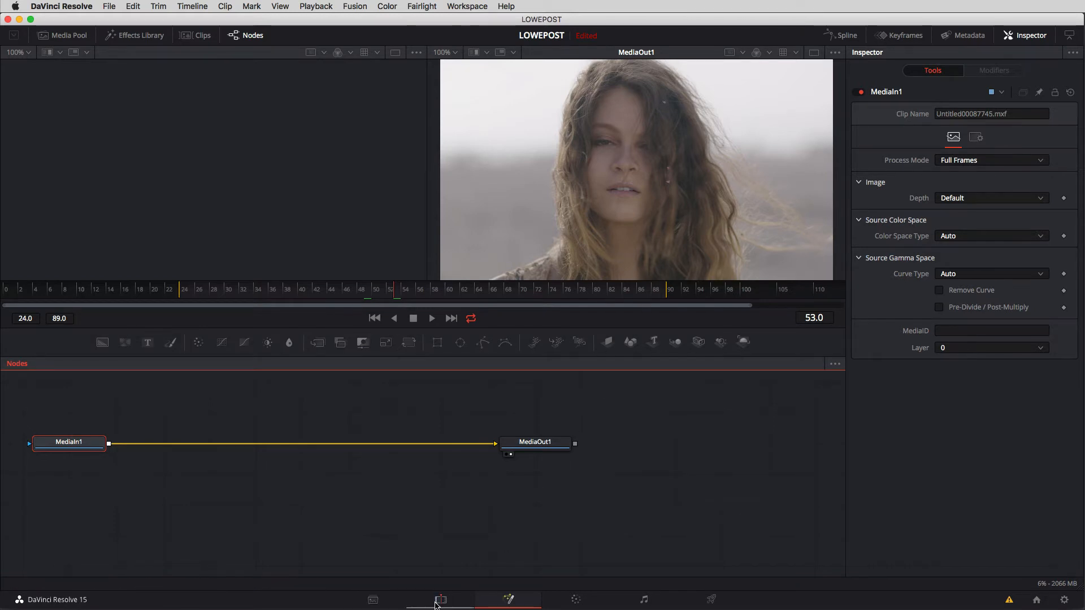
# Step: Go back to the Edit page, then reopen Fusion with the Video 2 clip loaded
pyautogui.click(441, 599)
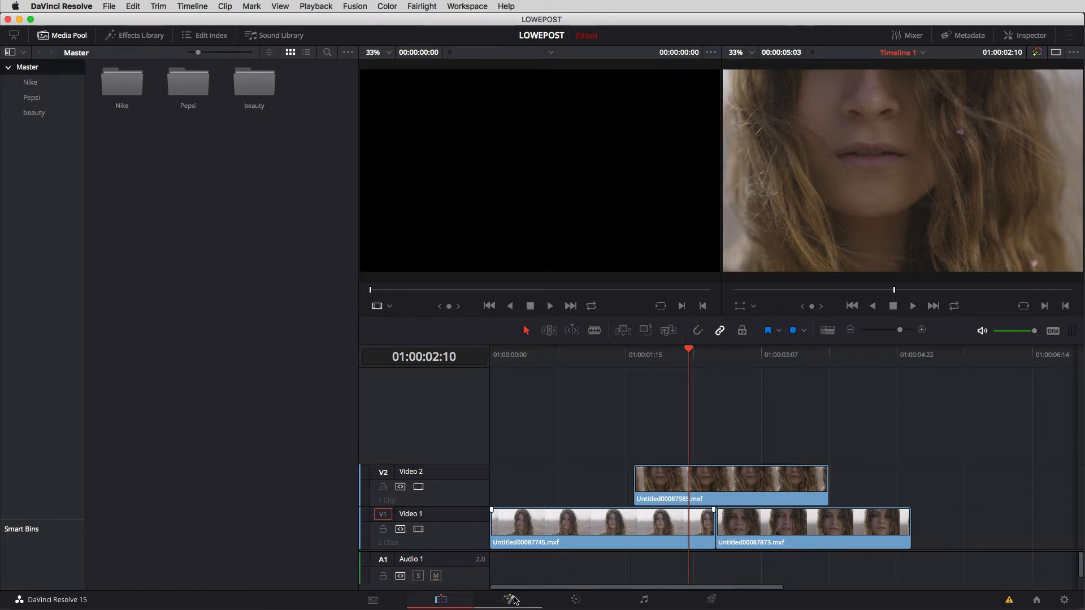
pyautogui.click(508, 599)
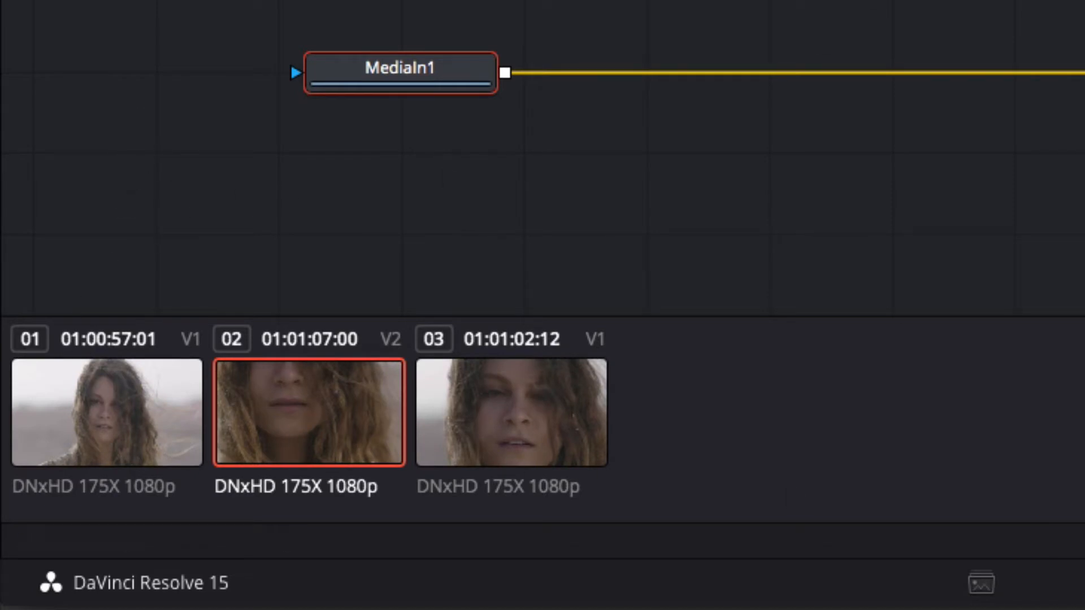
pyautogui.moveTo(138, 404)
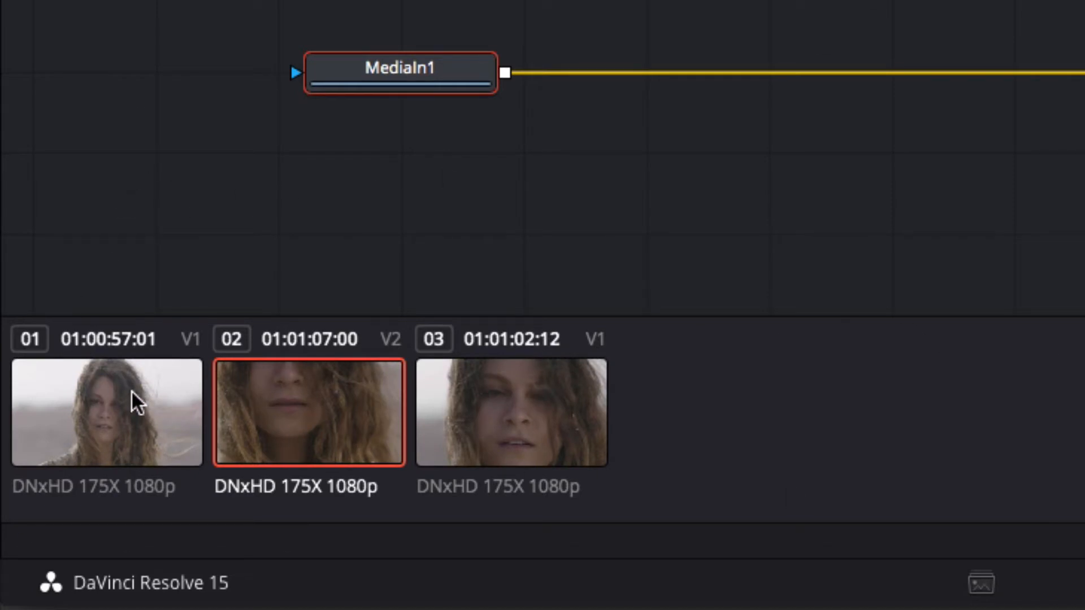
# Step: View clip compositions 01, 02 and 03 in turn, ending on Untitled00087873.mxf
pyautogui.click(106, 412)
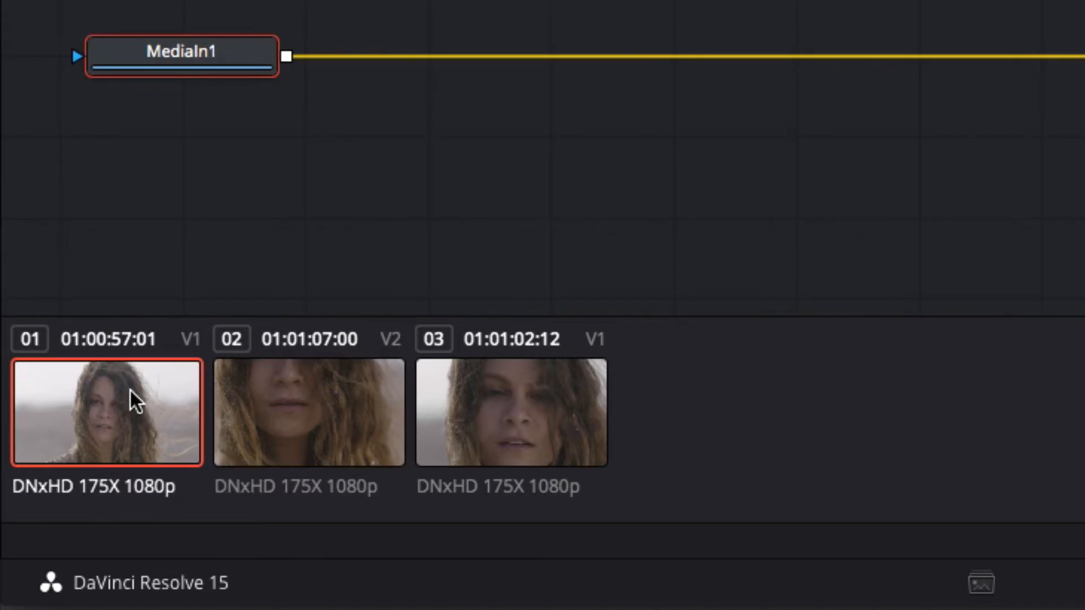
pyautogui.moveTo(290, 412)
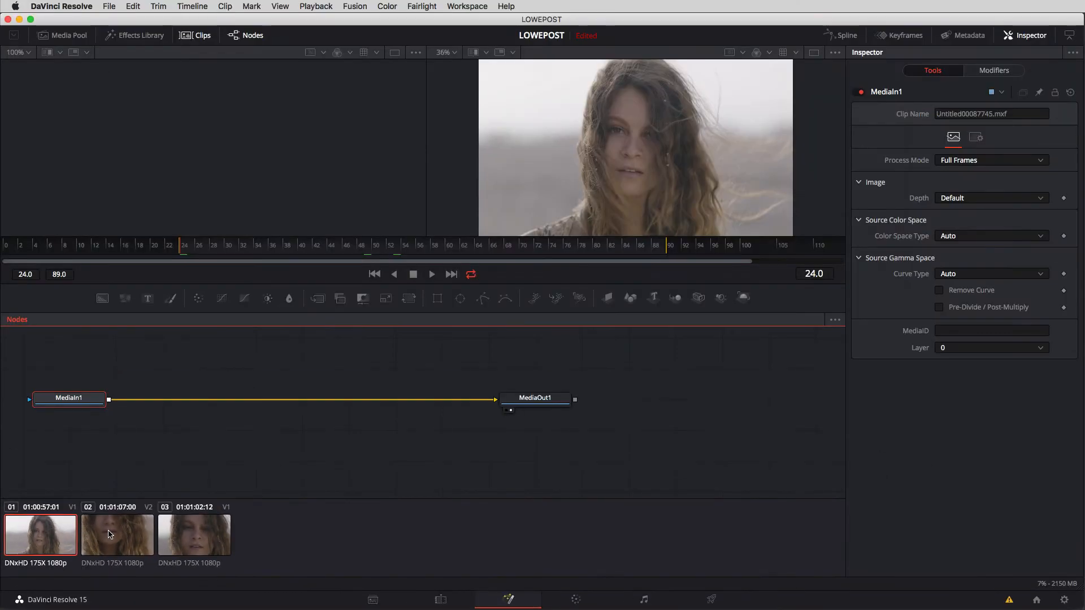
pyautogui.click(116, 535)
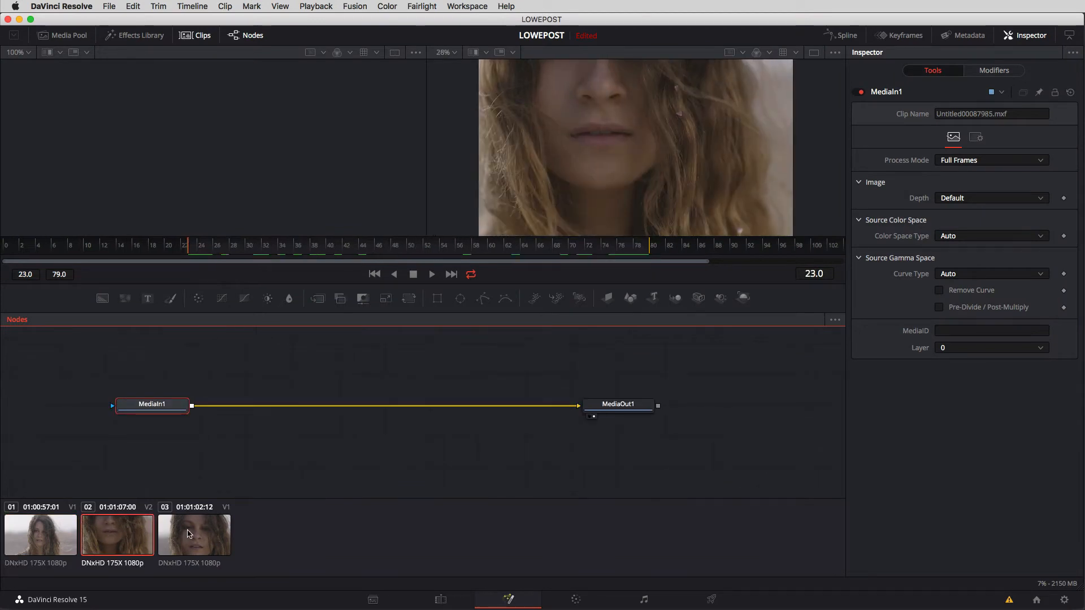
pyautogui.click(194, 534)
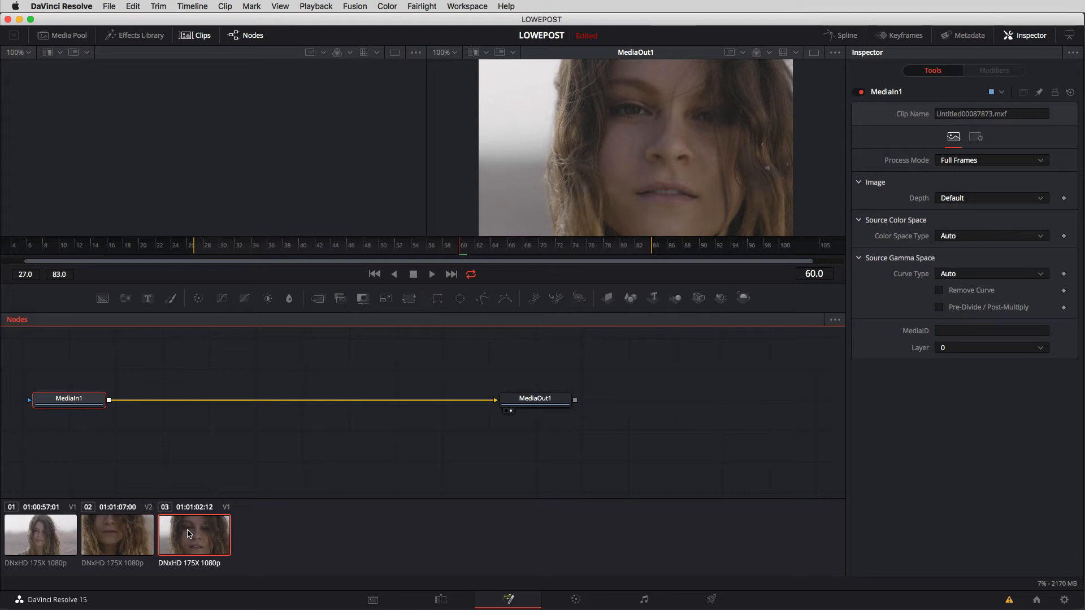
pyautogui.moveTo(190, 157)
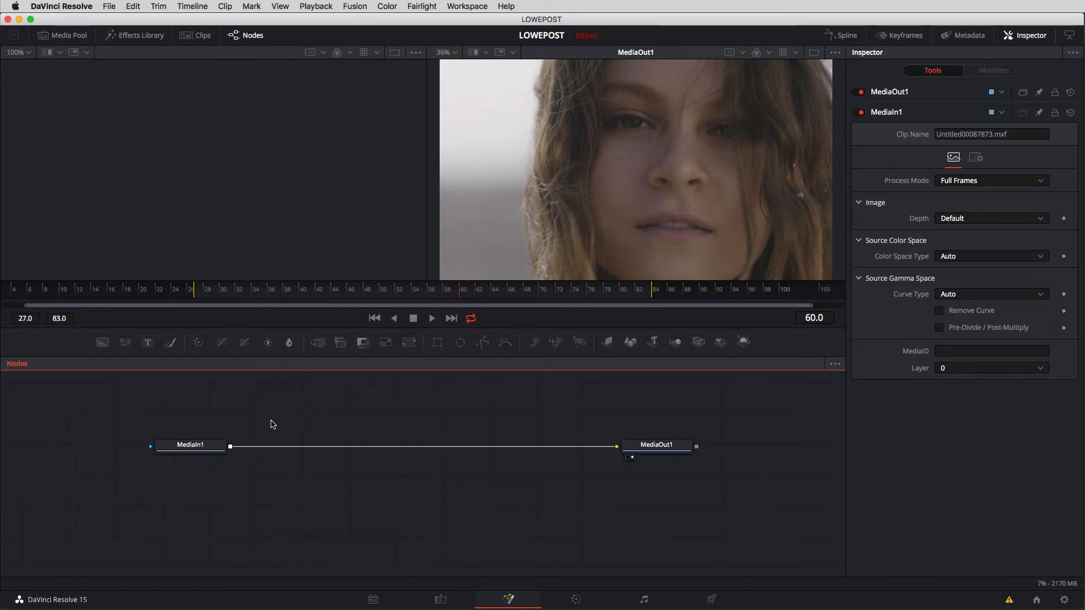
# Step: Visit the Edit page, then bring the first V1 clip, Untitled00087745.mxf, back into Fusion
pyautogui.click(440, 599)
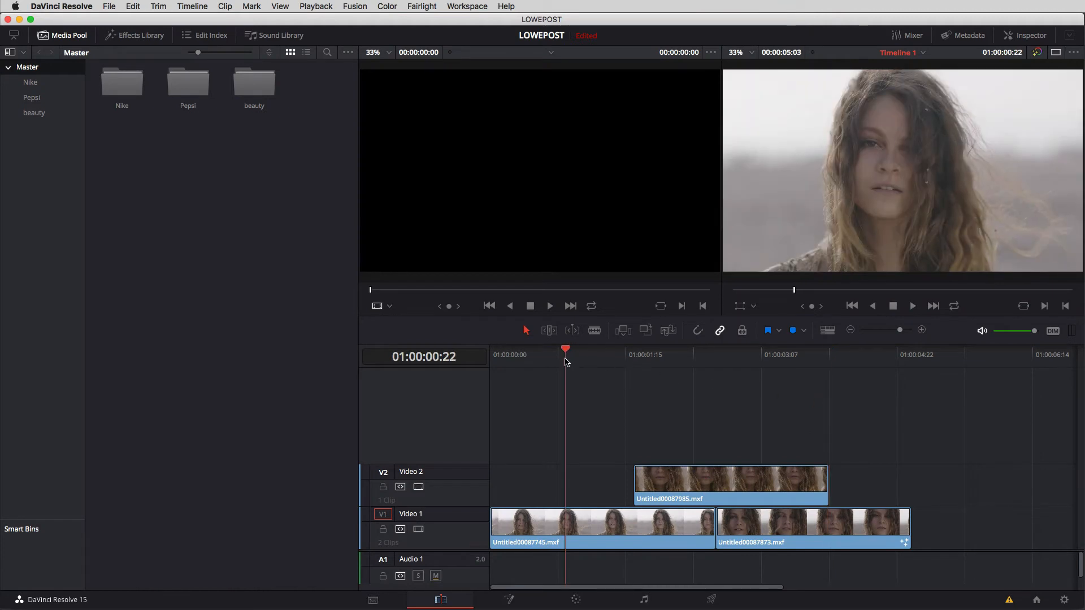
pyautogui.click(508, 599)
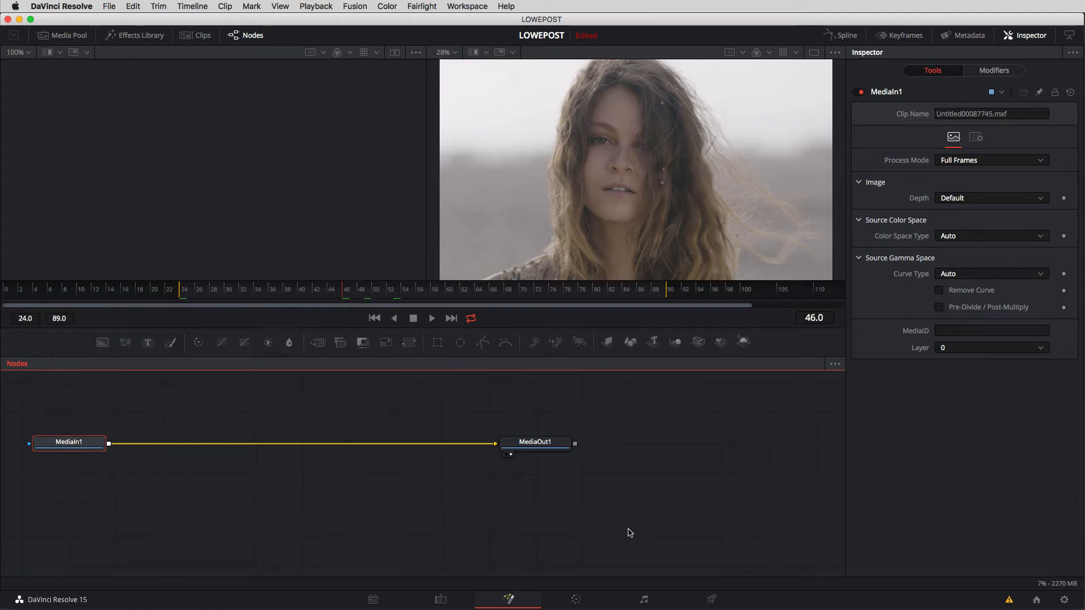
pyautogui.moveTo(649, 386)
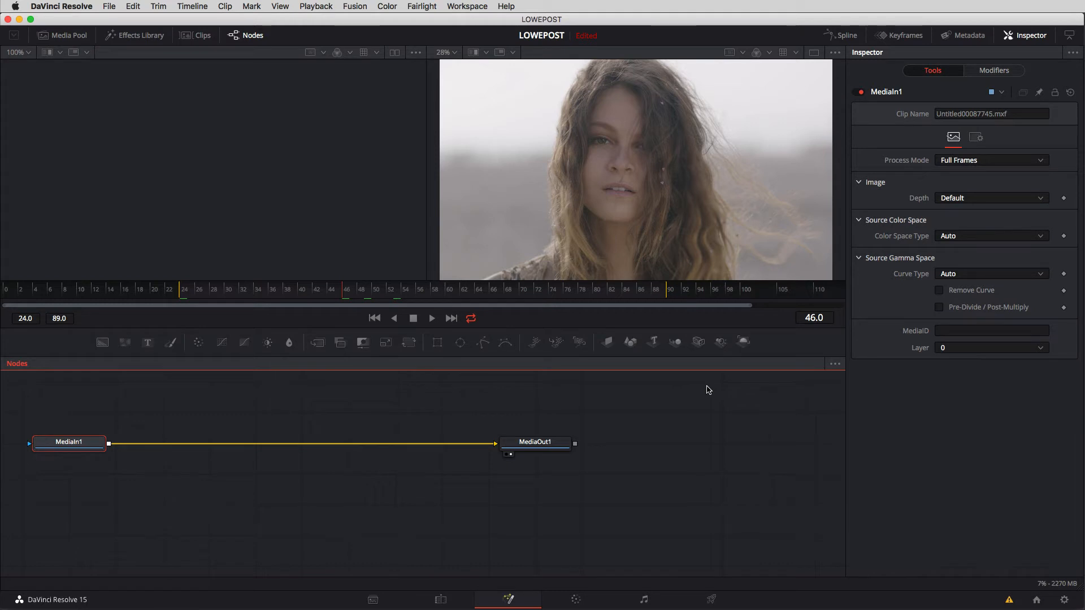
pyautogui.moveTo(21, 455)
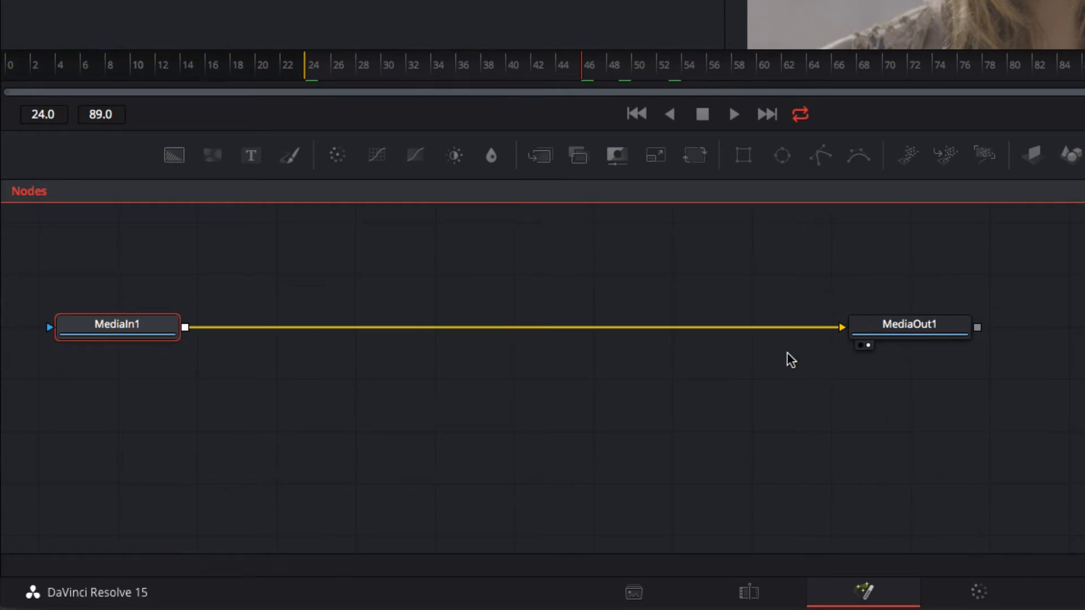
pyautogui.moveTo(770, 374)
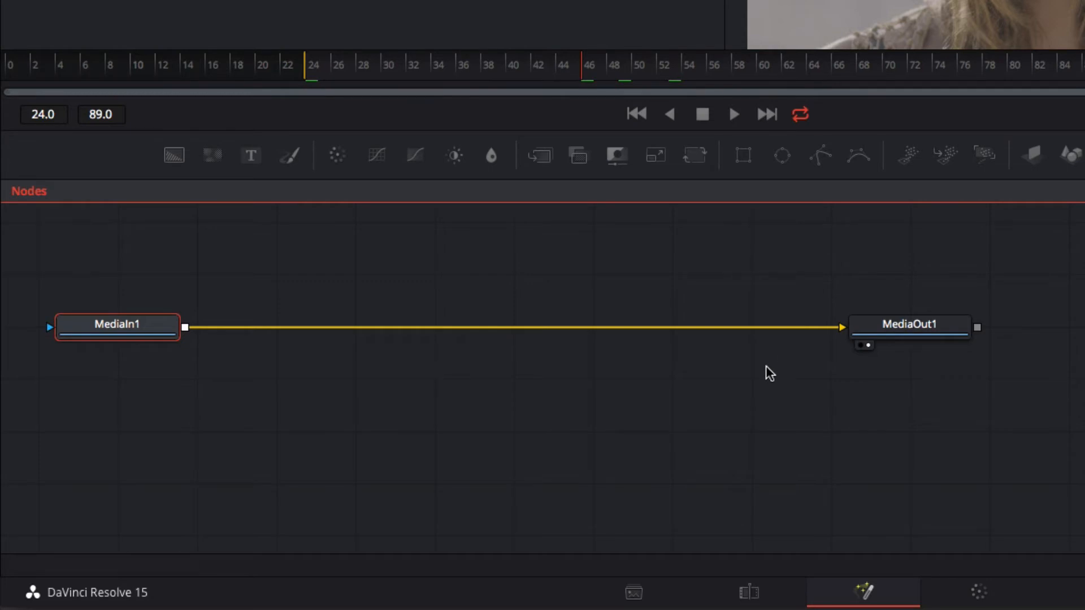
pyautogui.moveTo(61, 302)
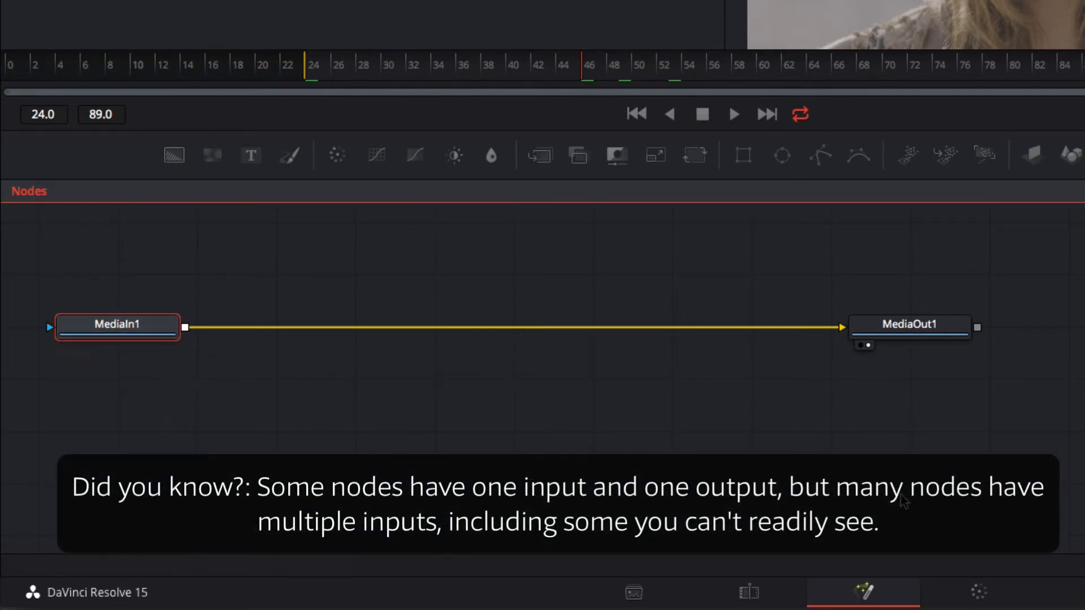
pyautogui.moveTo(781, 389)
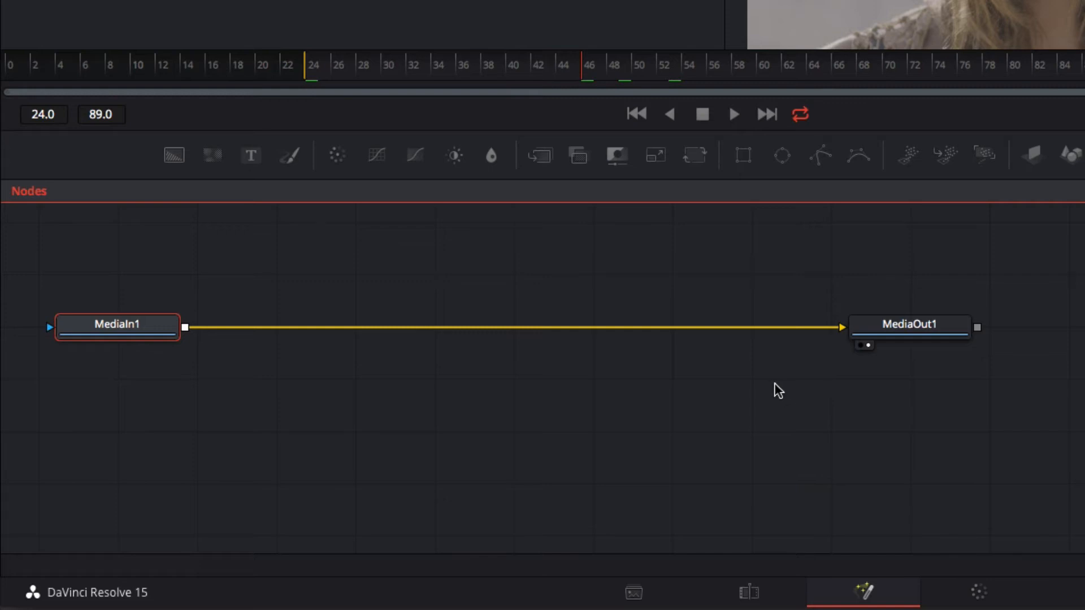
pyautogui.moveTo(340, 278)
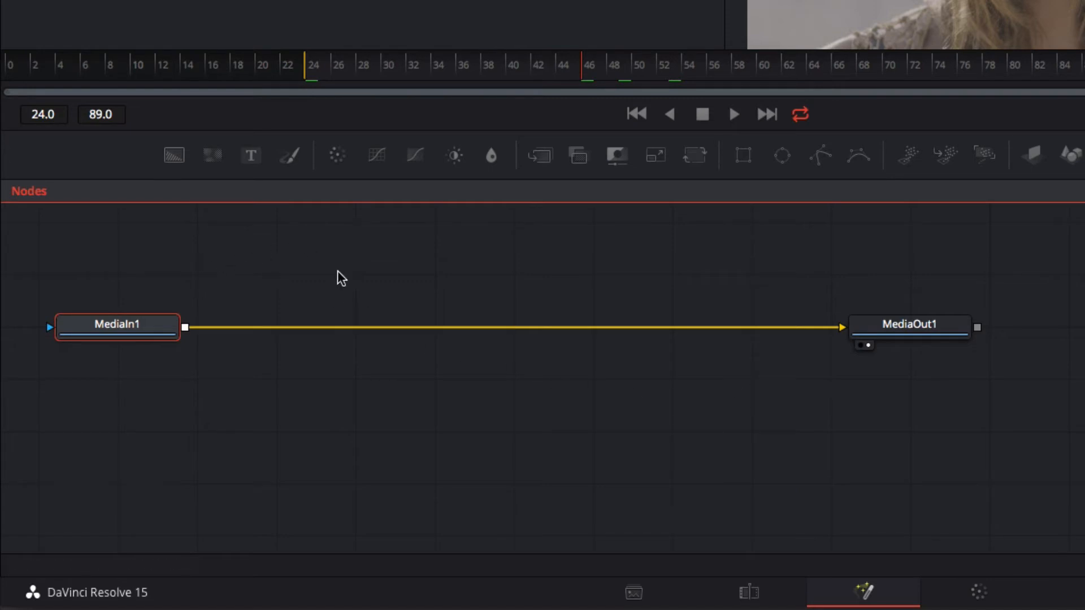
pyautogui.moveTo(723, 332)
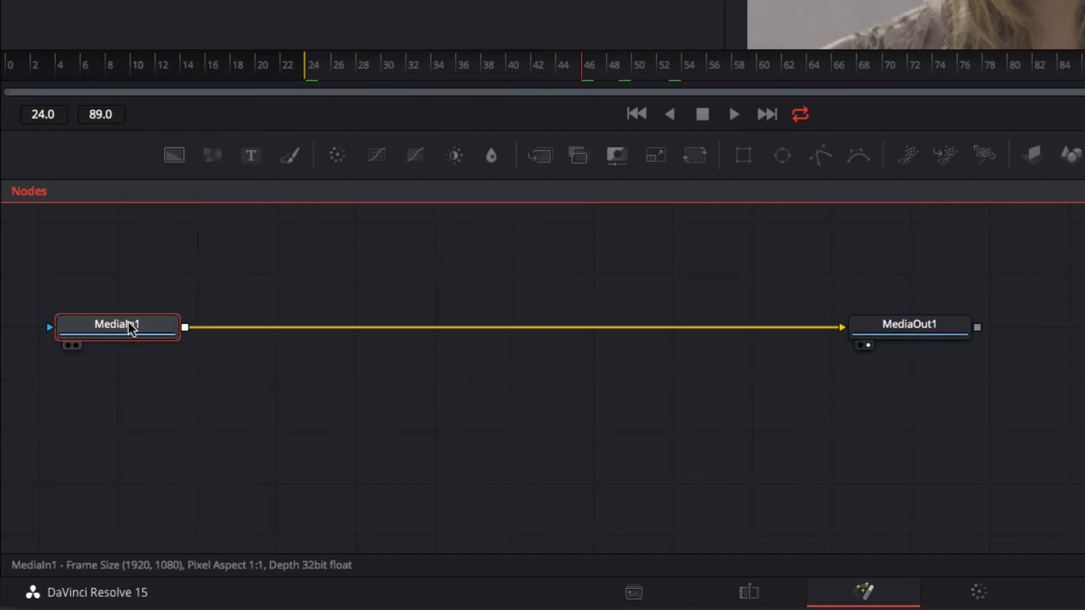
pyautogui.moveTo(117, 327); pyautogui.dragTo(475, 327)
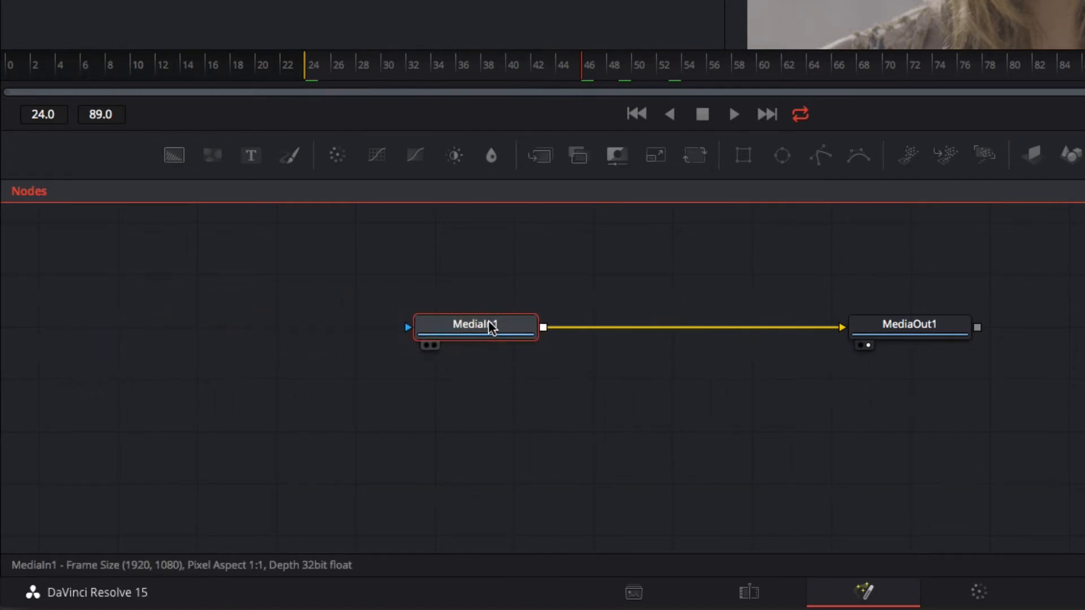
pyautogui.moveTo(388, 318)
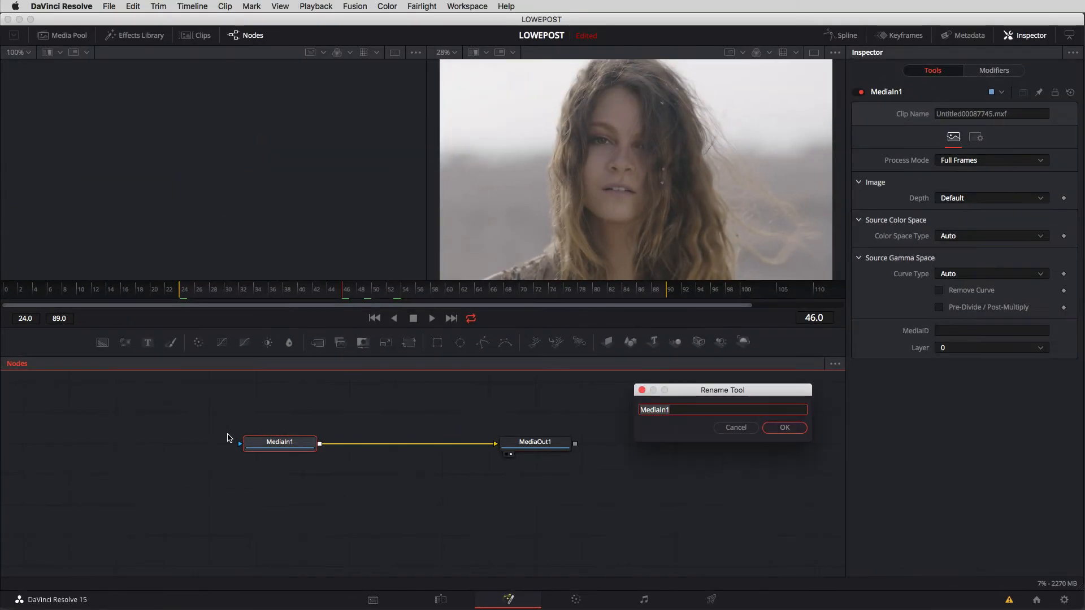
# Step: Enter MediaInOurTimeline as the new name for the MediaIn1 node
pyautogui.write('Me')
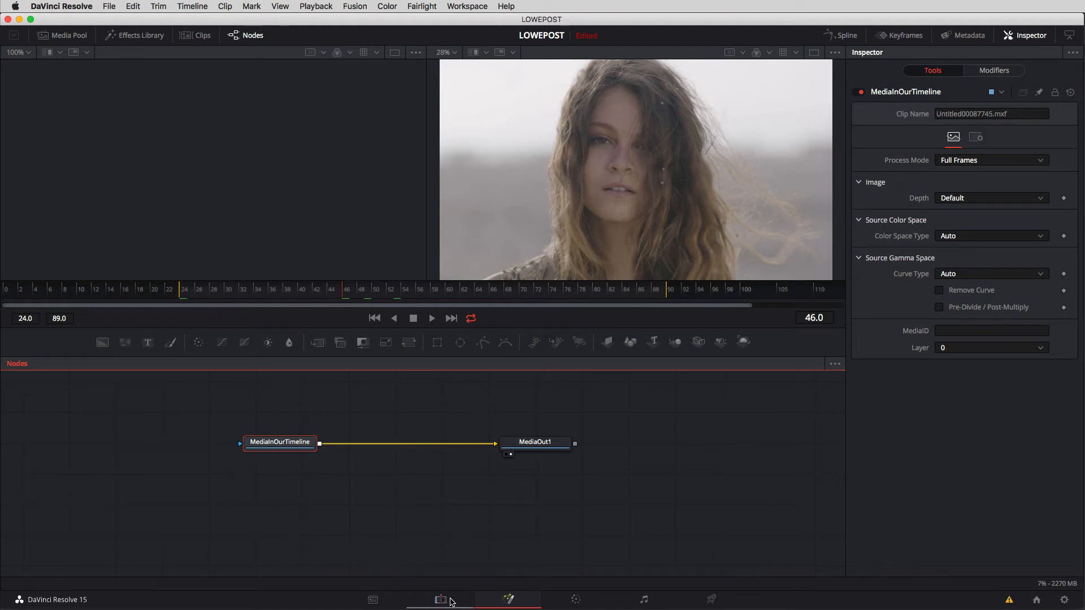
# Step: Check the timeline on the Edit page, then return to the Fusion node graph
pyautogui.click(440, 599)
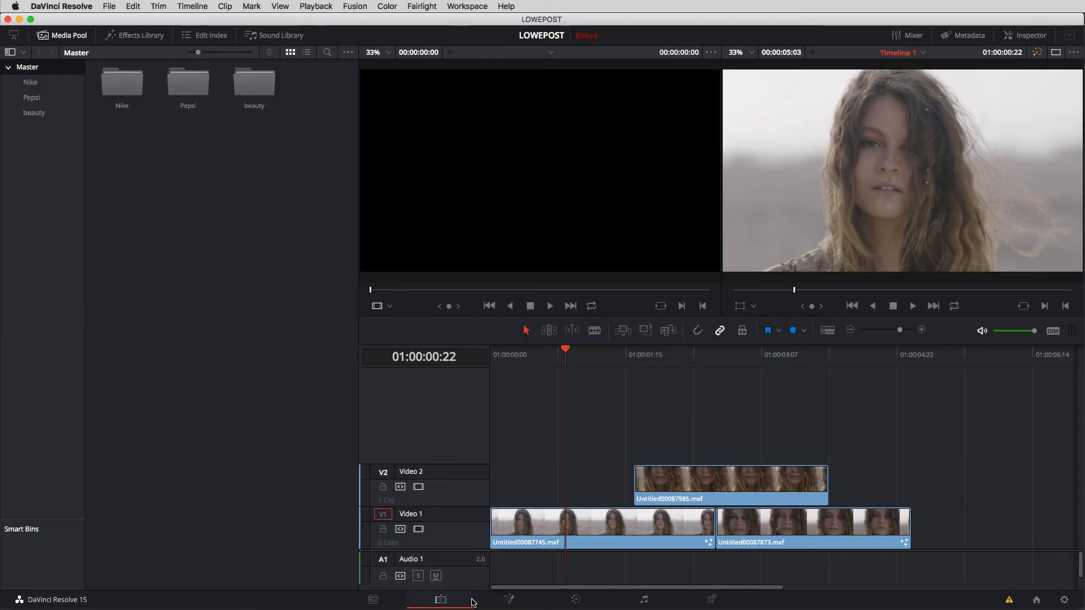
pyautogui.click(508, 599)
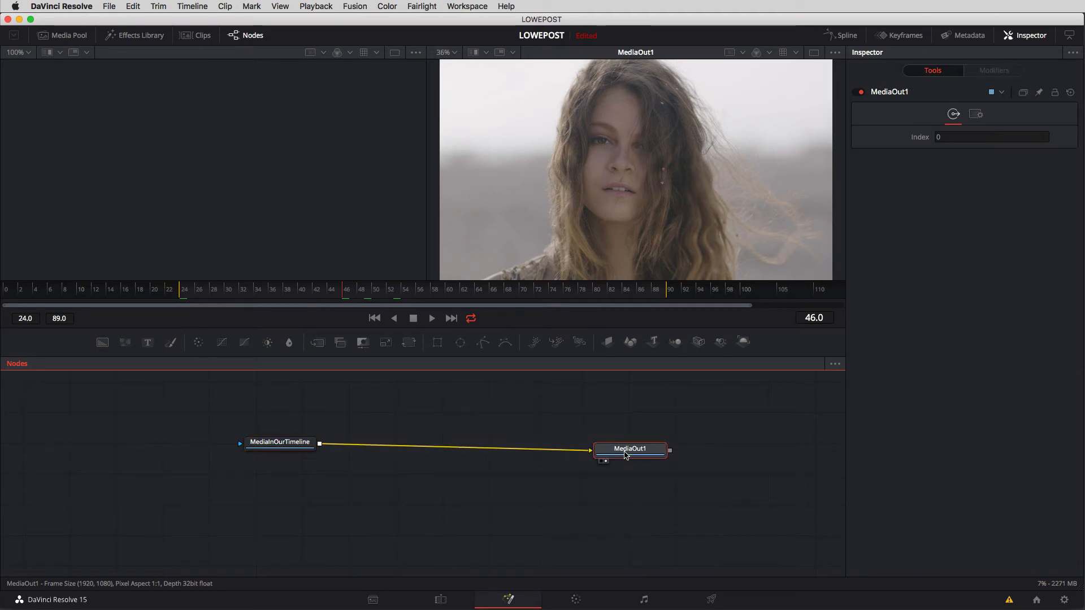
pyautogui.moveTo(629, 449)
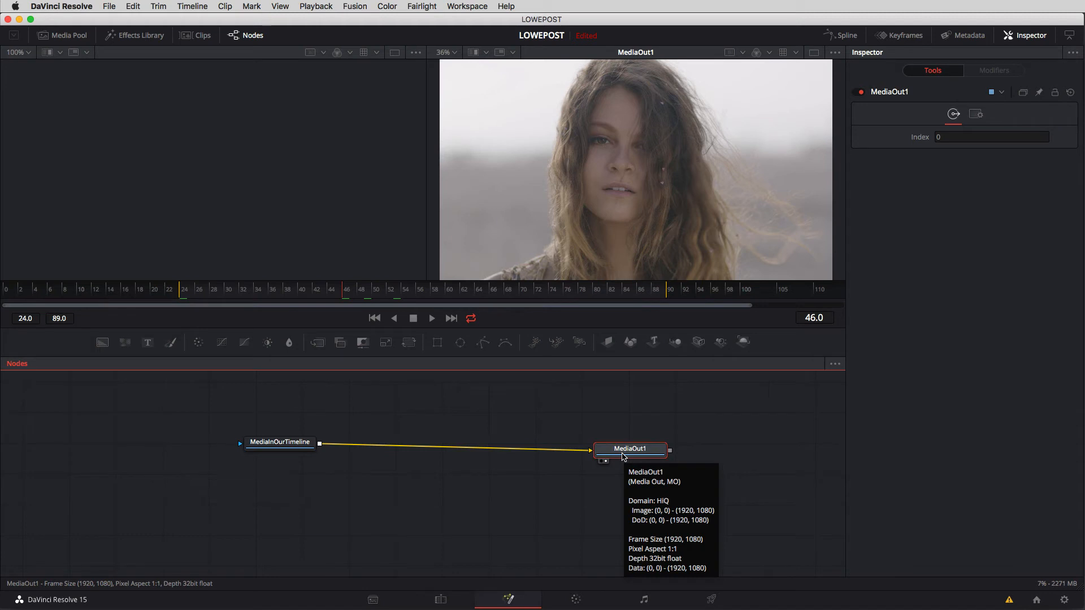
pyautogui.moveTo(532, 492)
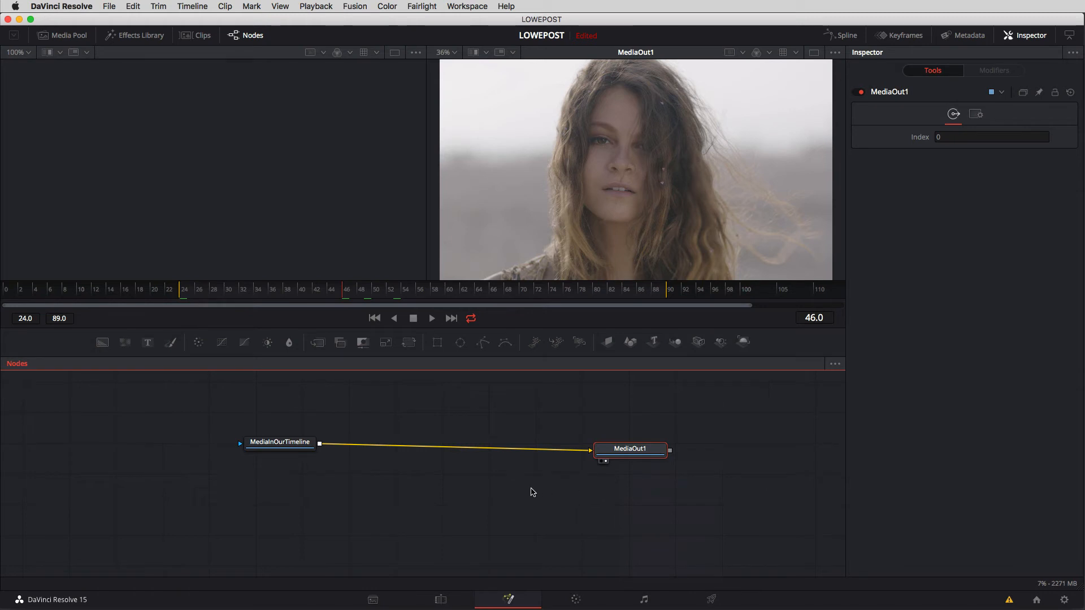
pyautogui.moveTo(507, 492)
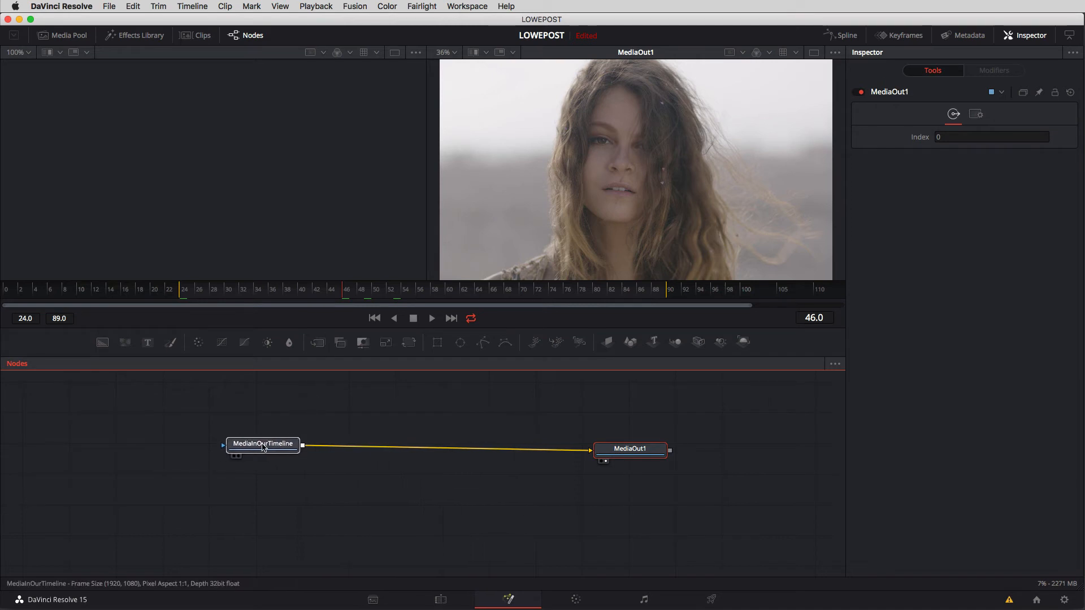
# Step: Select the MediaInOurTimeline node as the insertion point for Blur1
pyautogui.click(262, 443)
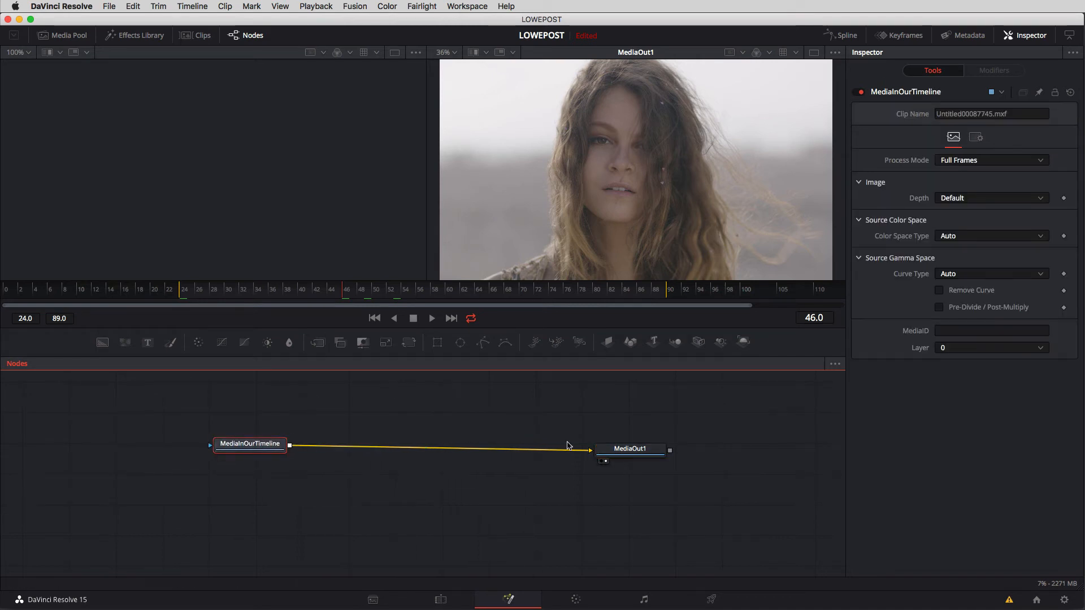
pyautogui.moveTo(290, 343)
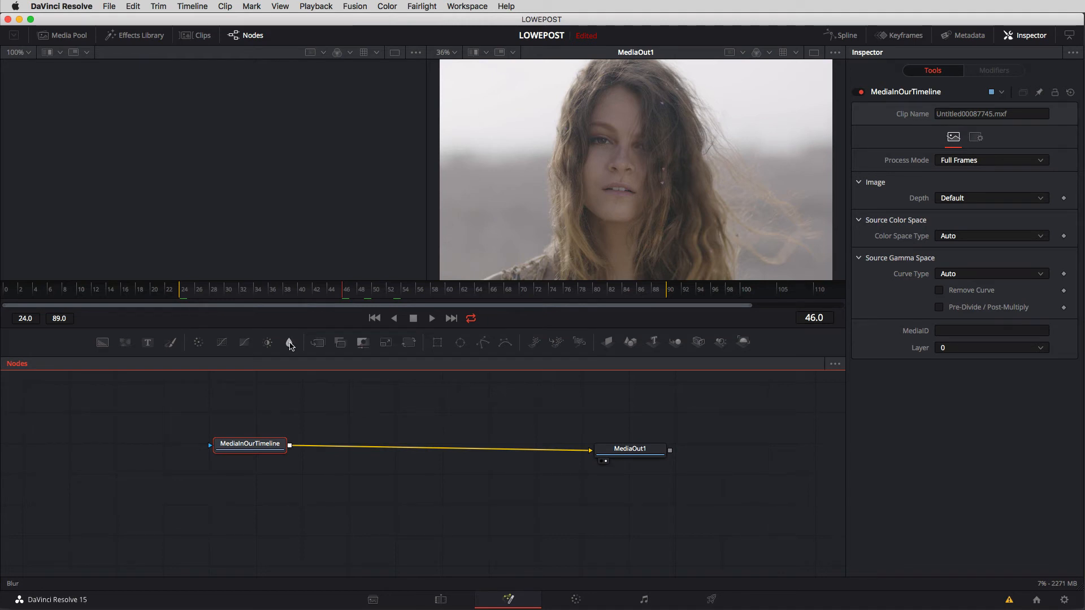
pyautogui.moveTo(237, 408)
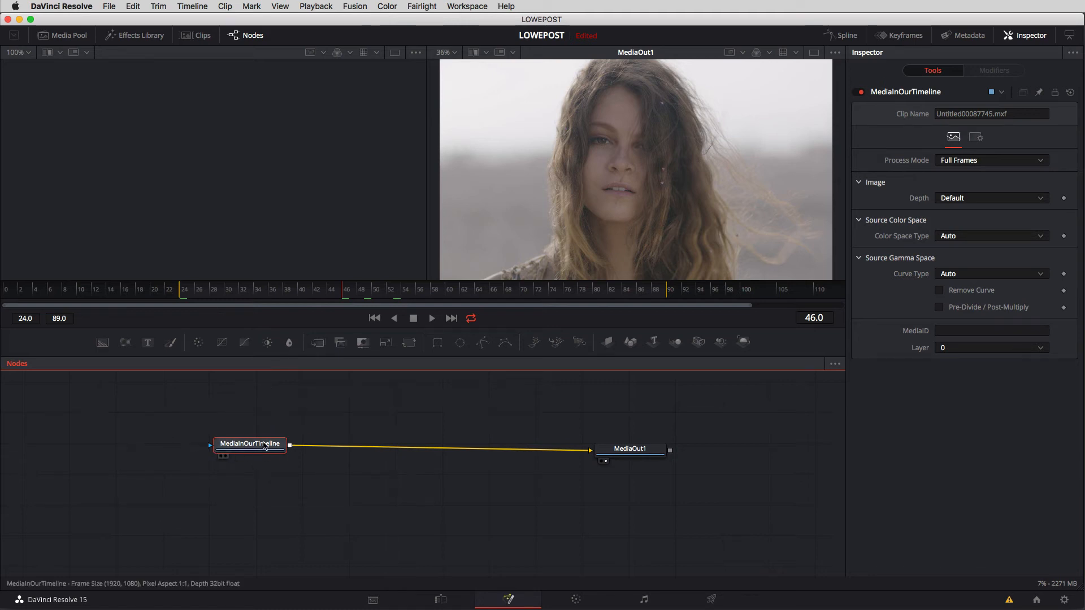
pyautogui.moveTo(289, 342)
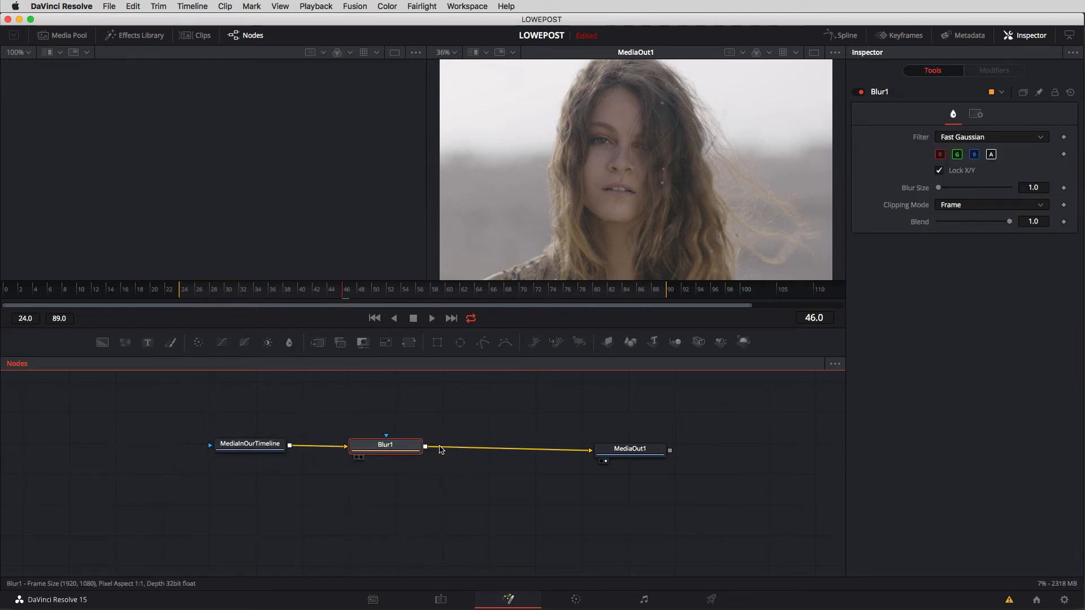
# Step: Center Blur1 between the nodes and raise its Blur Size to 32.3
pyautogui.moveTo(938, 187); pyautogui.dragTo(951, 187)
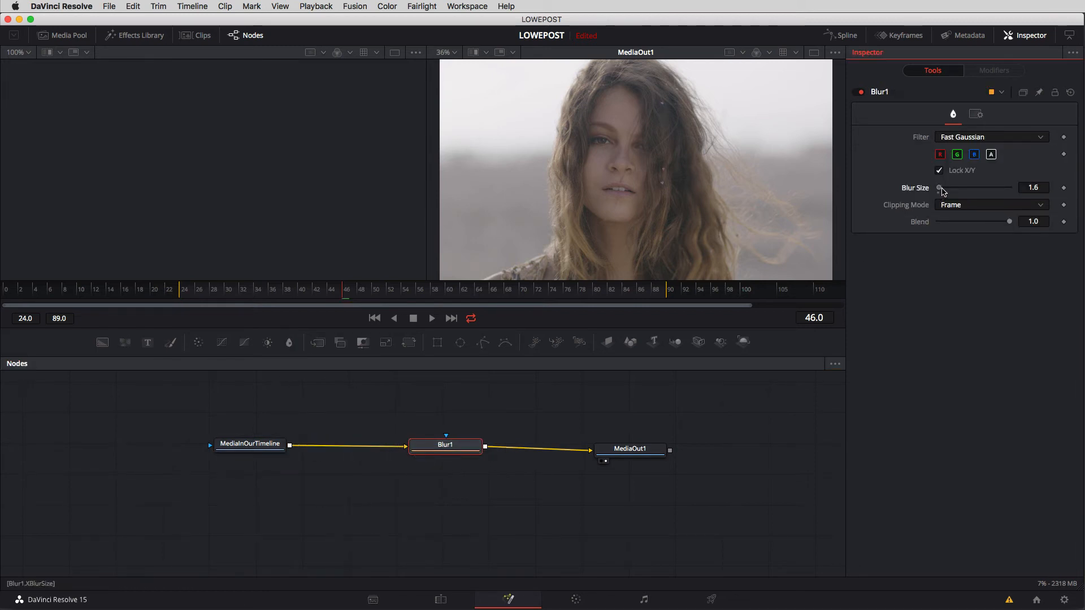
pyautogui.moveTo(940, 187); pyautogui.dragTo(960, 188)
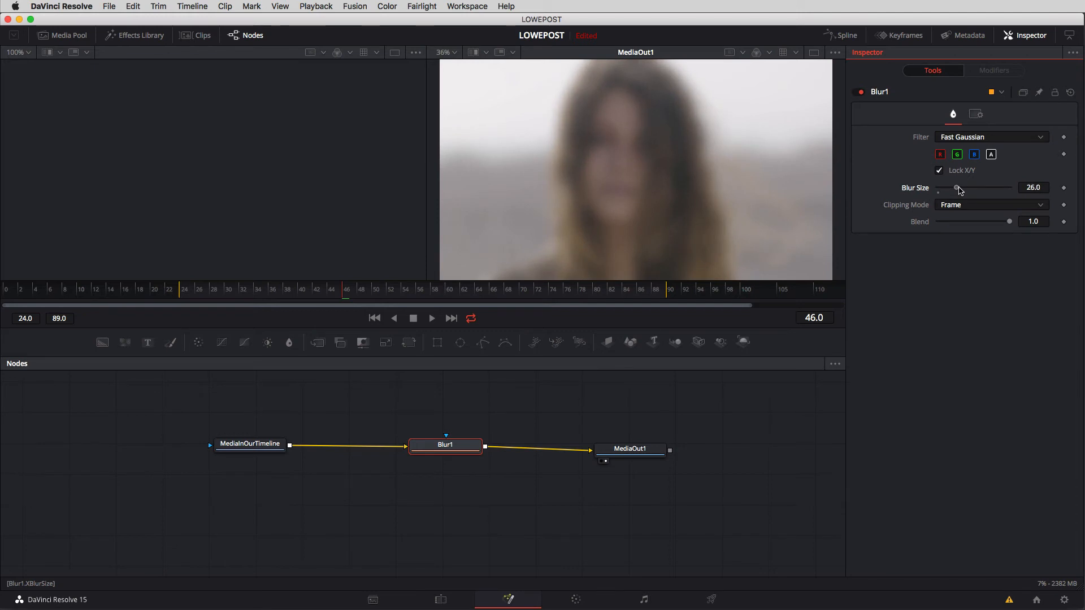
pyautogui.moveTo(958, 187); pyautogui.dragTo(961, 188)
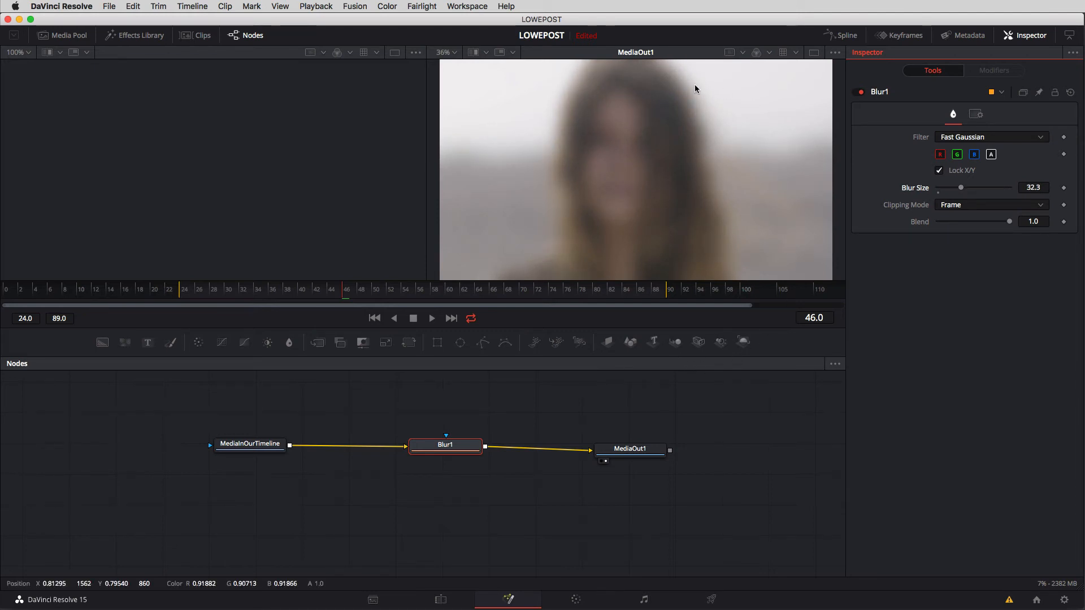
pyautogui.moveTo(688, 117)
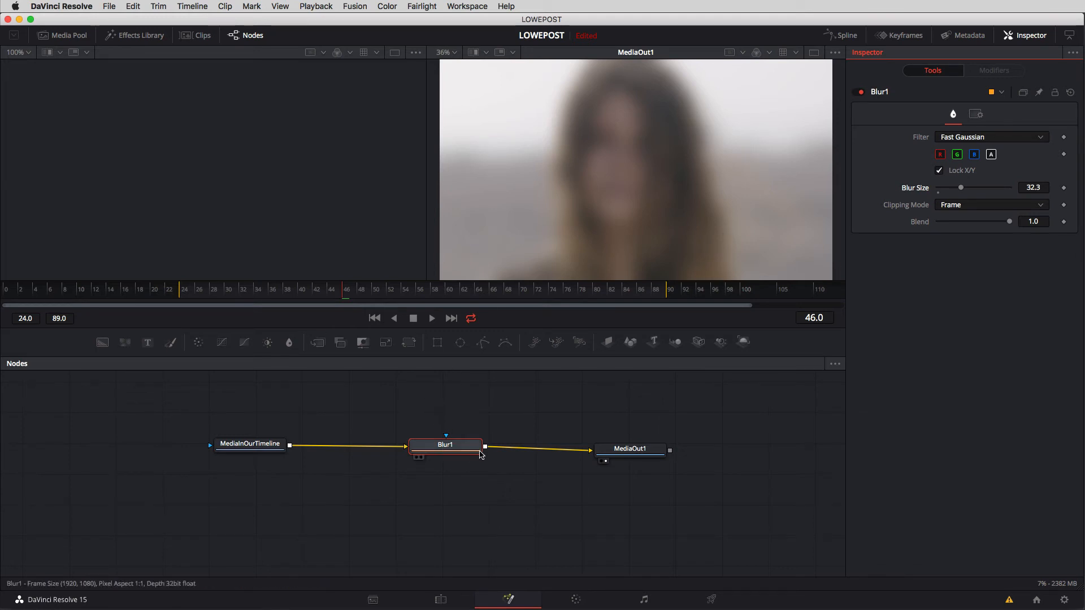
pyautogui.moveTo(446, 441)
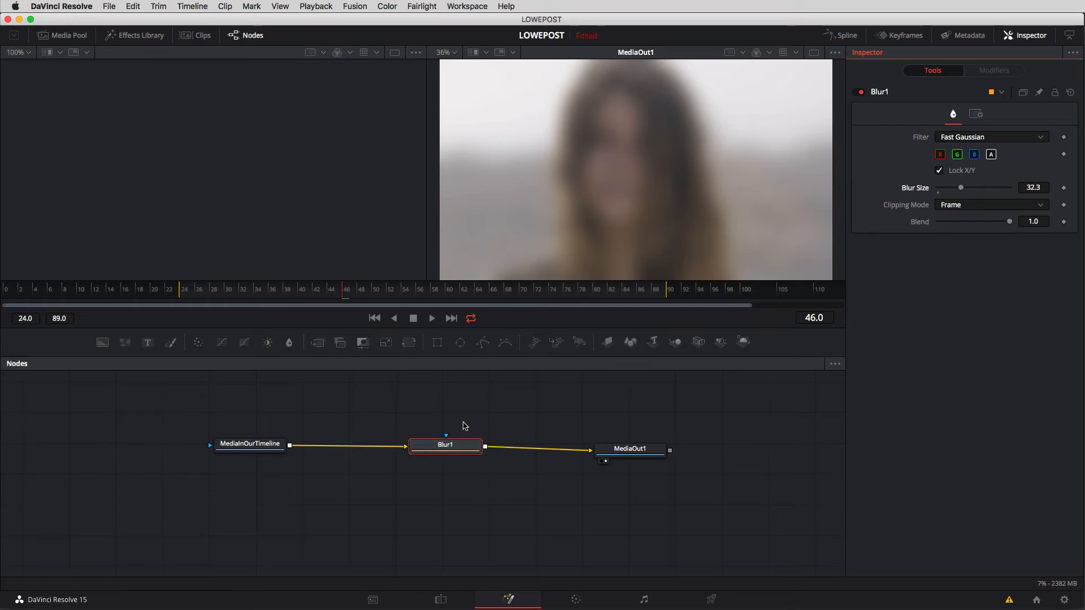
pyautogui.moveTo(474, 428)
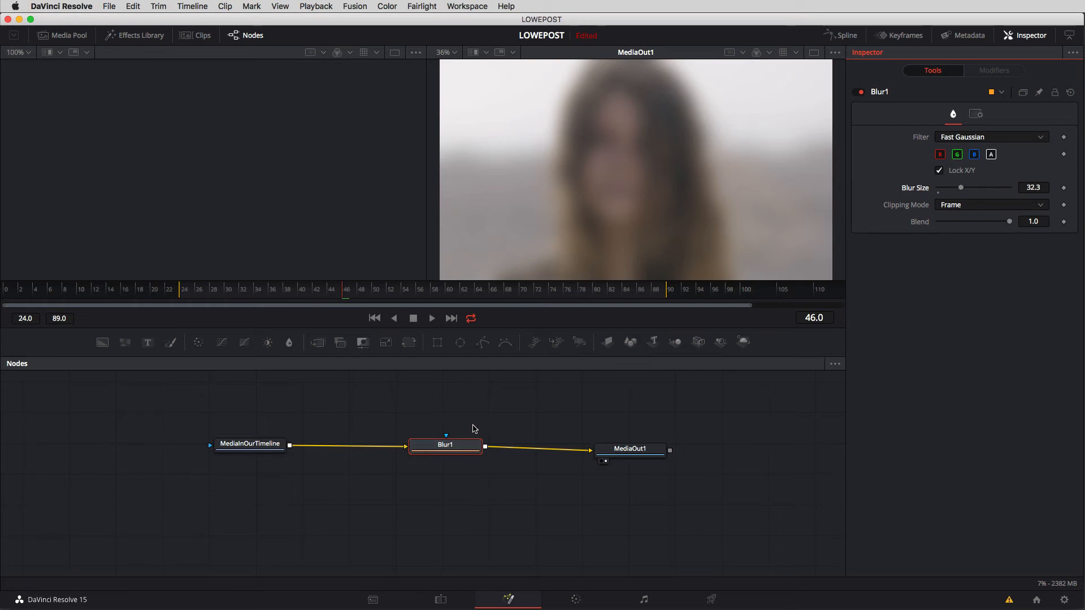
pyautogui.moveTo(593, 433)
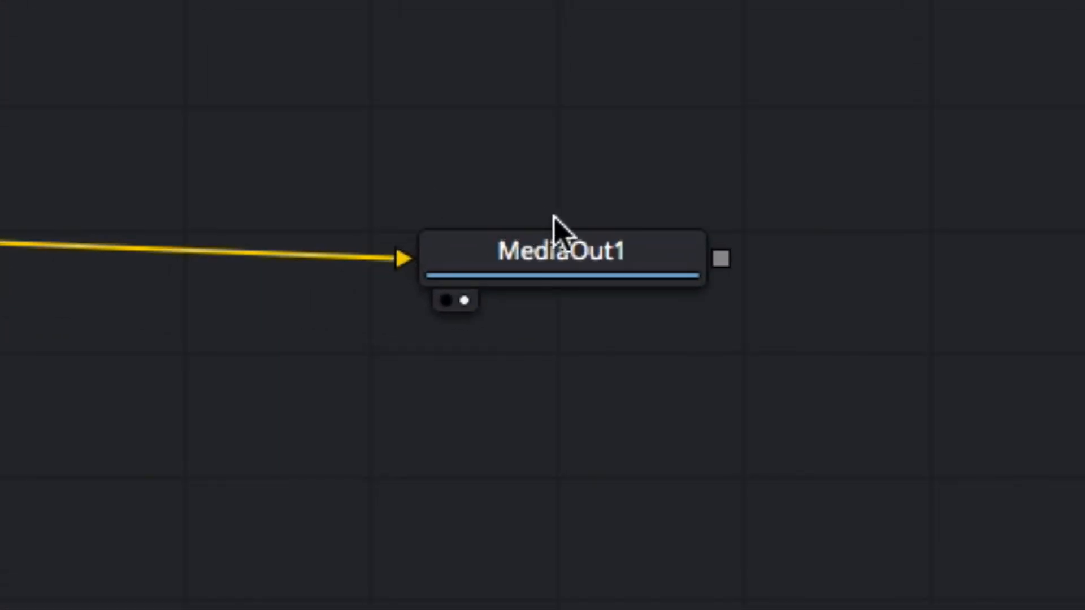
pyautogui.moveTo(658, 277)
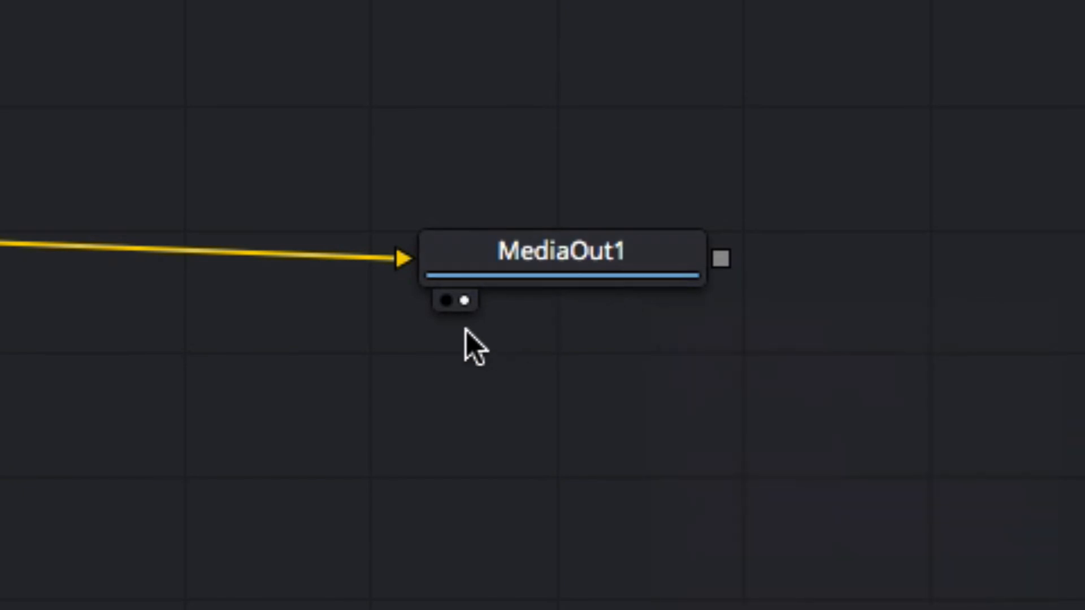
pyautogui.moveTo(446, 339)
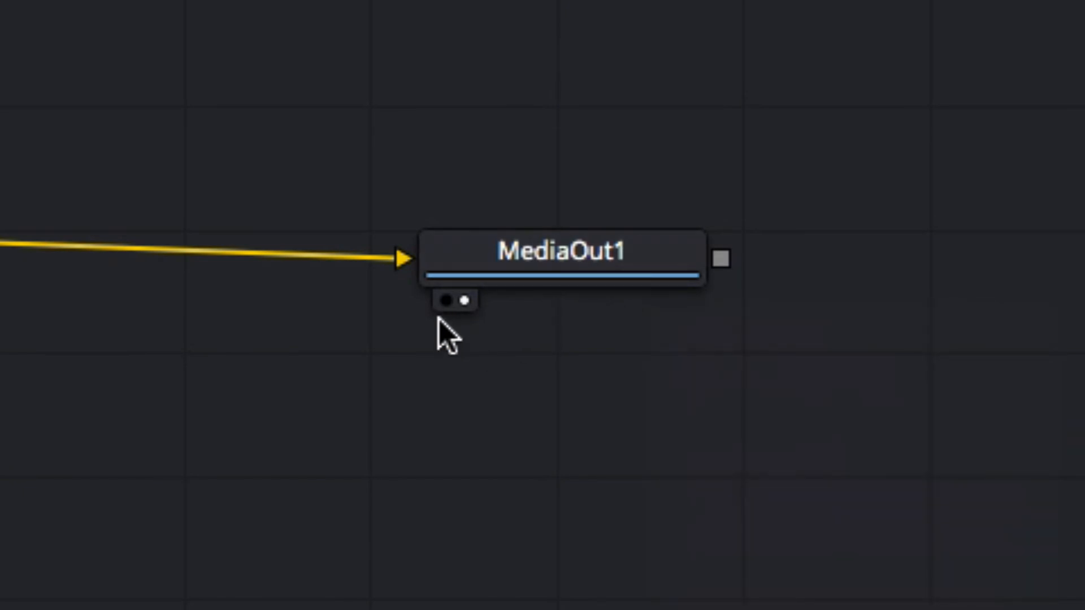
pyautogui.moveTo(475, 337)
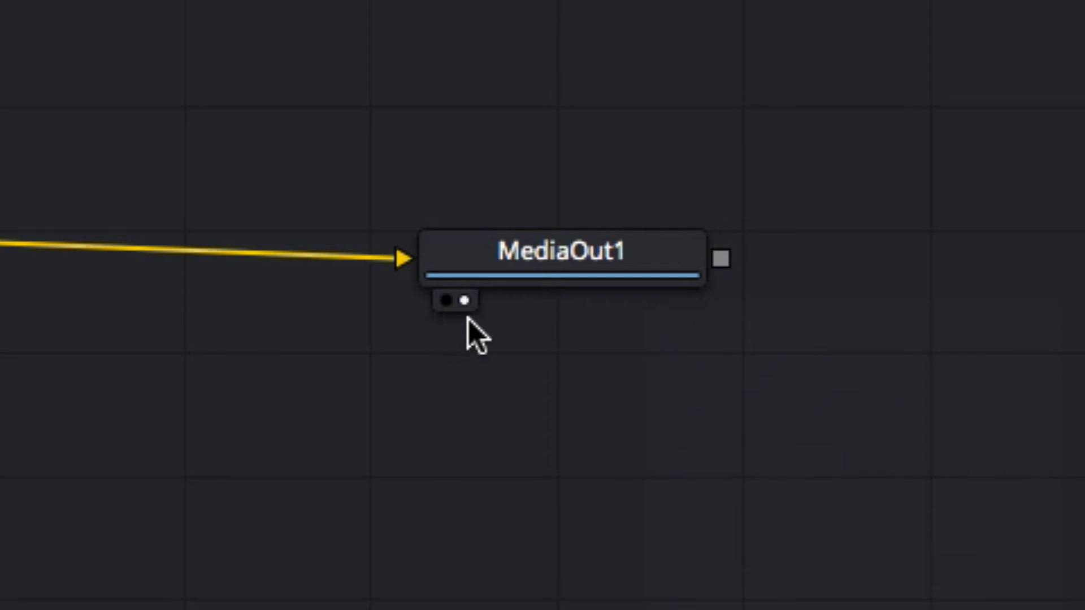
pyautogui.moveTo(474, 345)
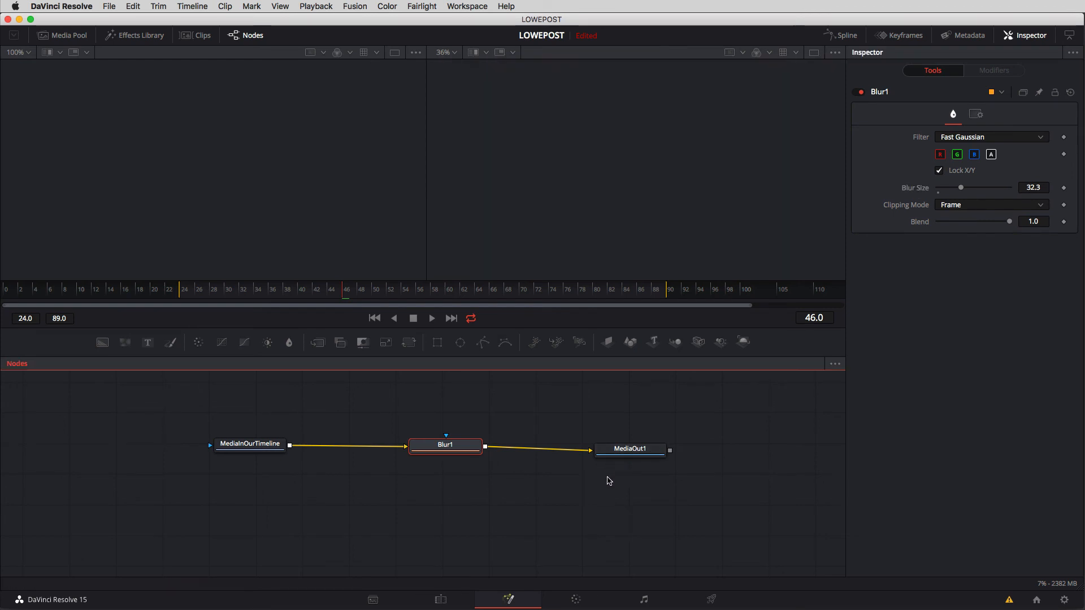
pyautogui.moveTo(616, 449)
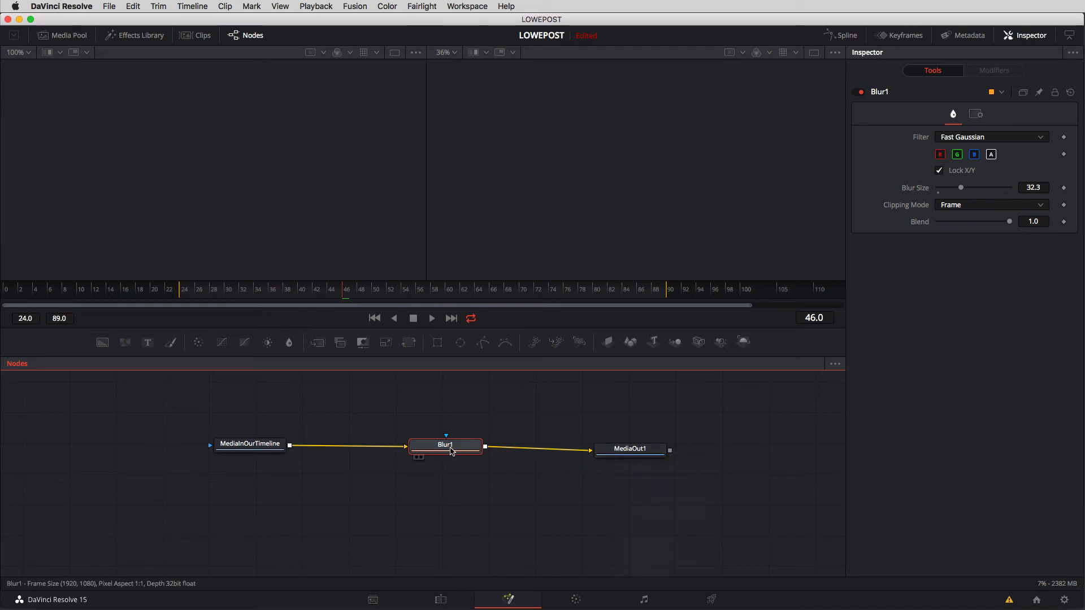
pyautogui.moveTo(420, 460)
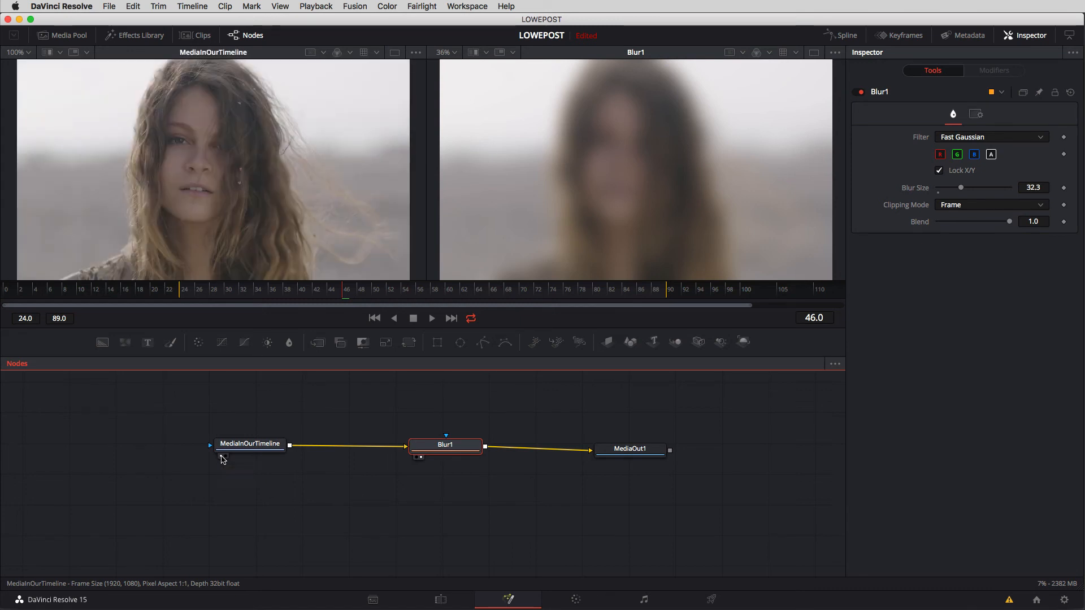
pyautogui.moveTo(225, 458)
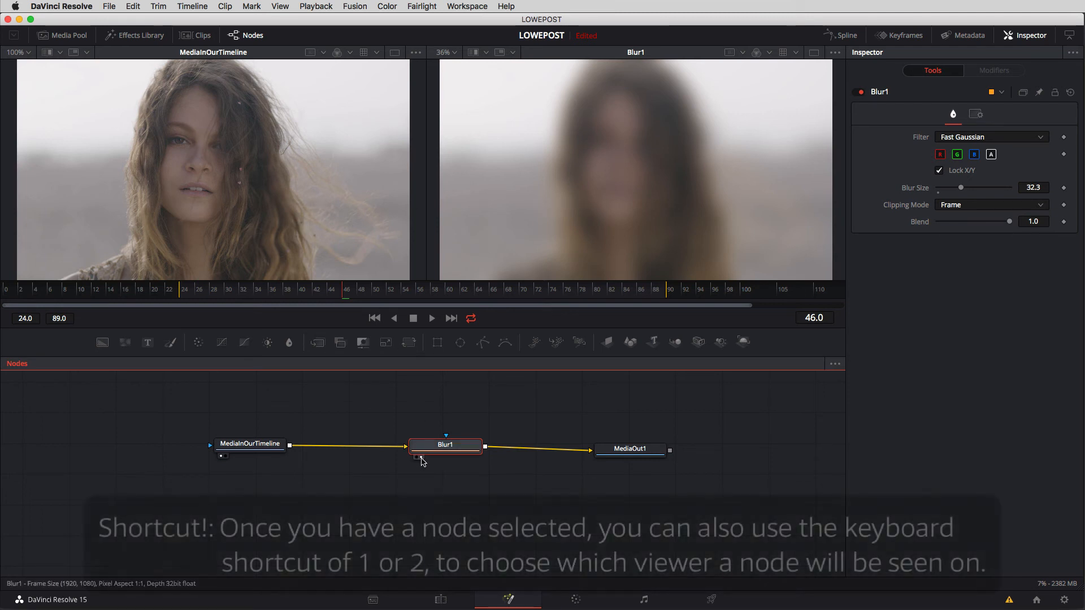
pyautogui.moveTo(416, 459)
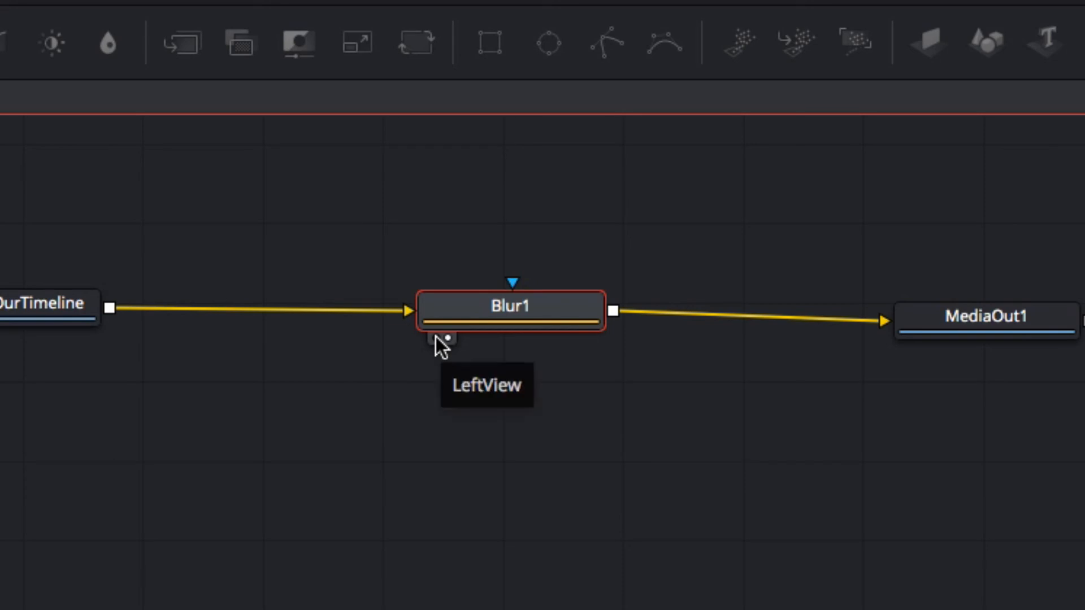
pyautogui.moveTo(450, 348)
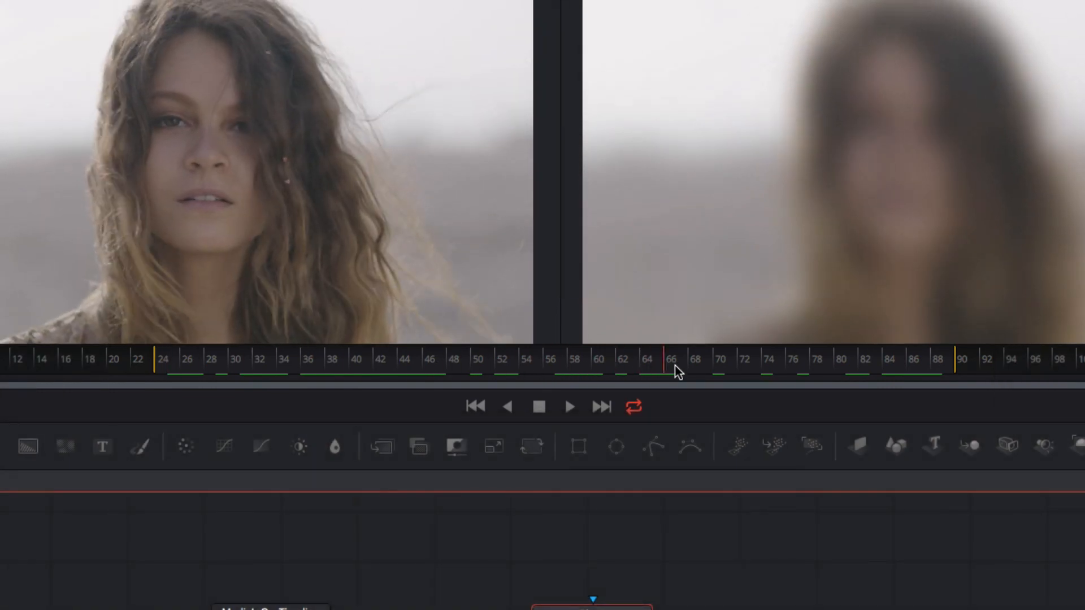
# Step: Inspect frames outside and inside the 24–89 range, then scrub through it to cache the blur
pyautogui.click(162, 359)
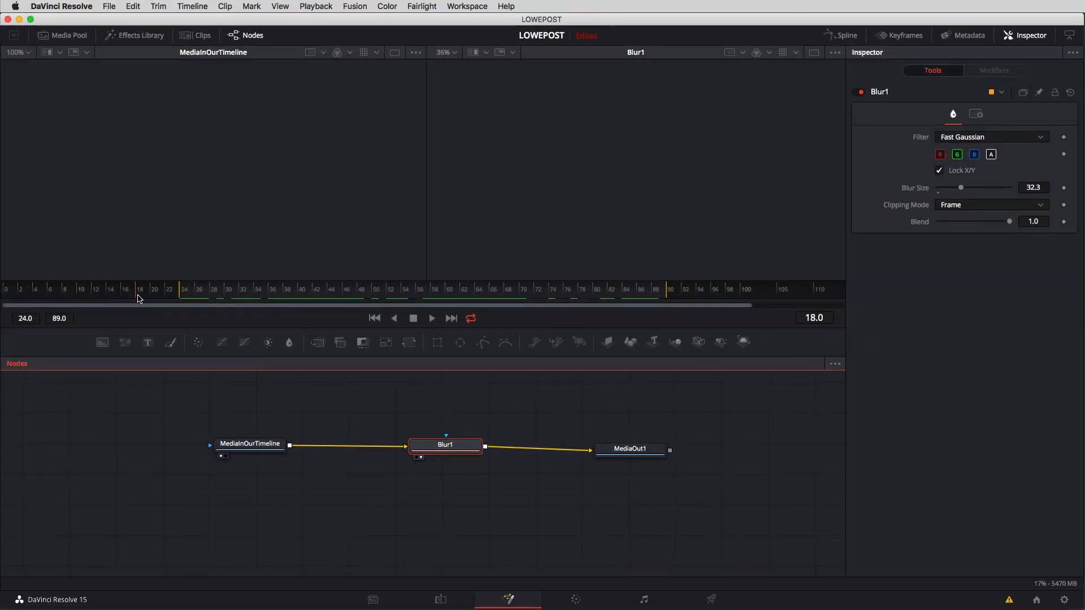
pyautogui.click(135, 298)
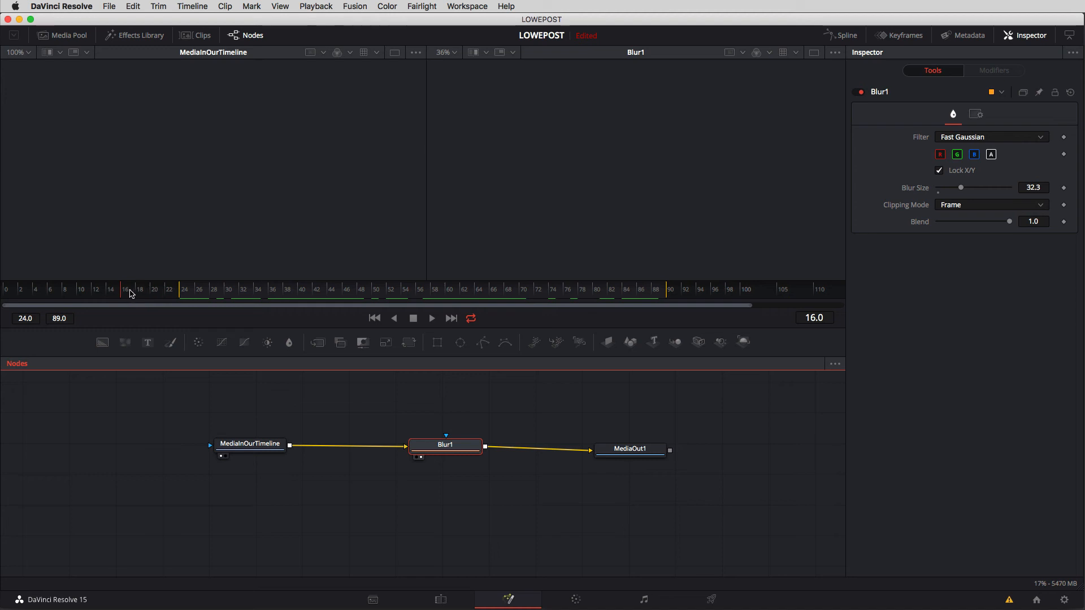
pyautogui.click(37, 288)
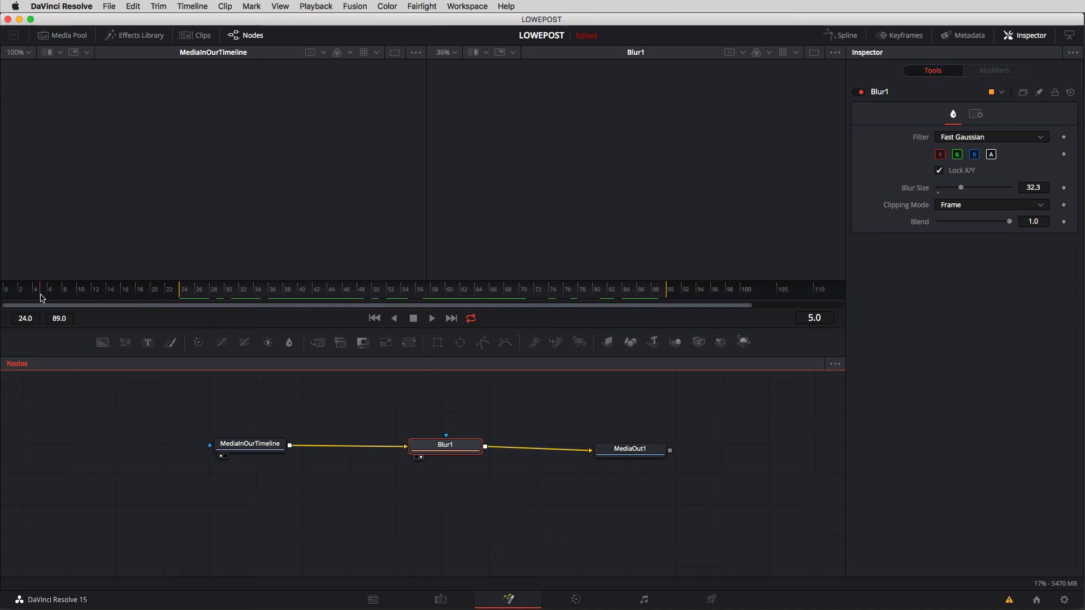
pyautogui.moveTo(44, 298)
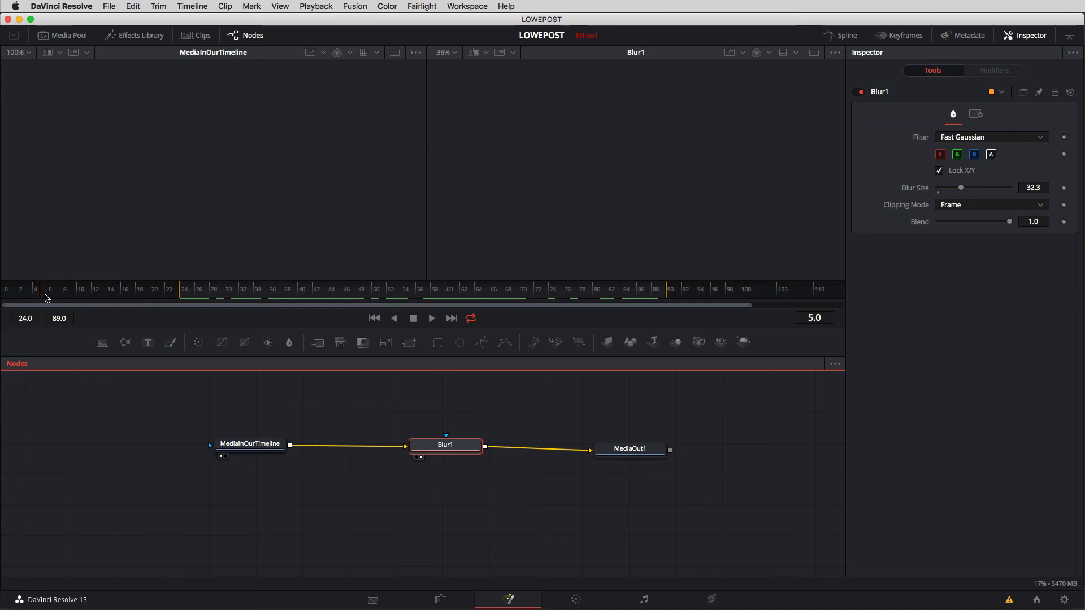
pyautogui.click(152, 290)
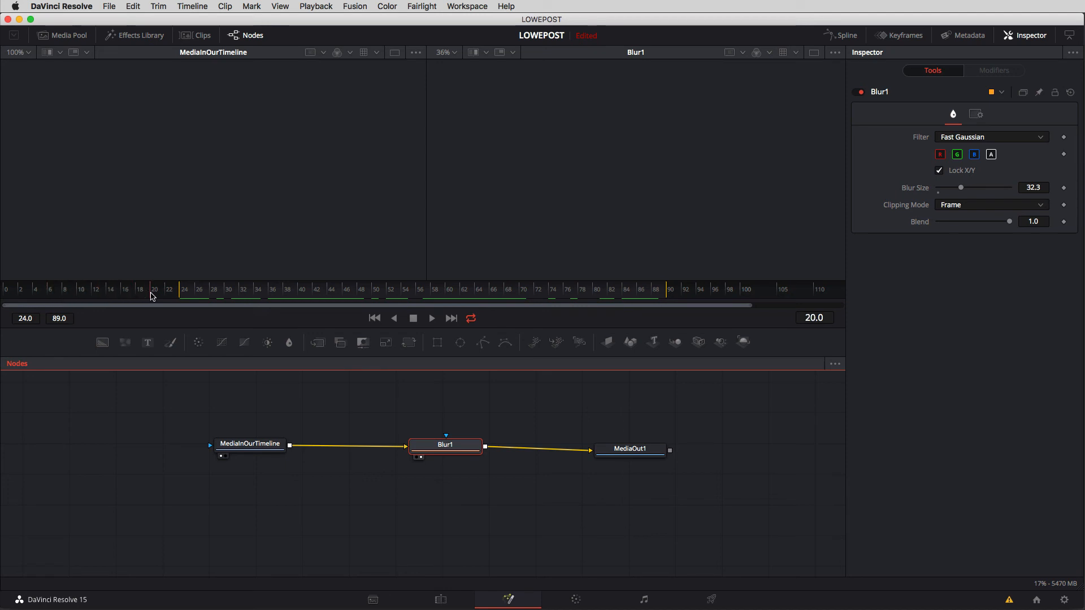
pyautogui.click(182, 289)
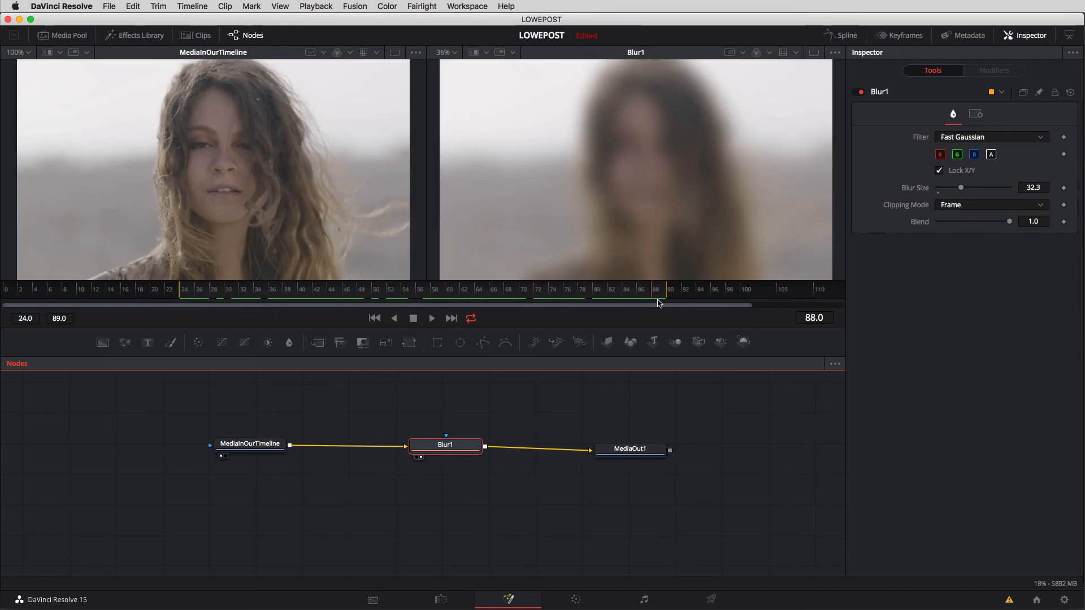
pyautogui.moveTo(656, 306); pyautogui.dragTo(784, 305)
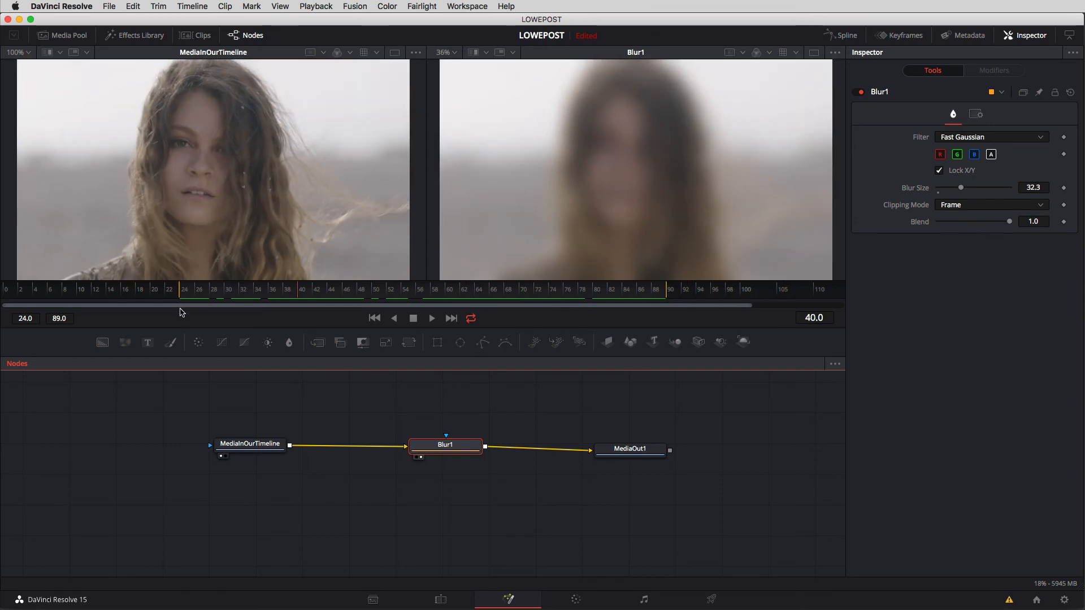
pyautogui.moveTo(665, 310)
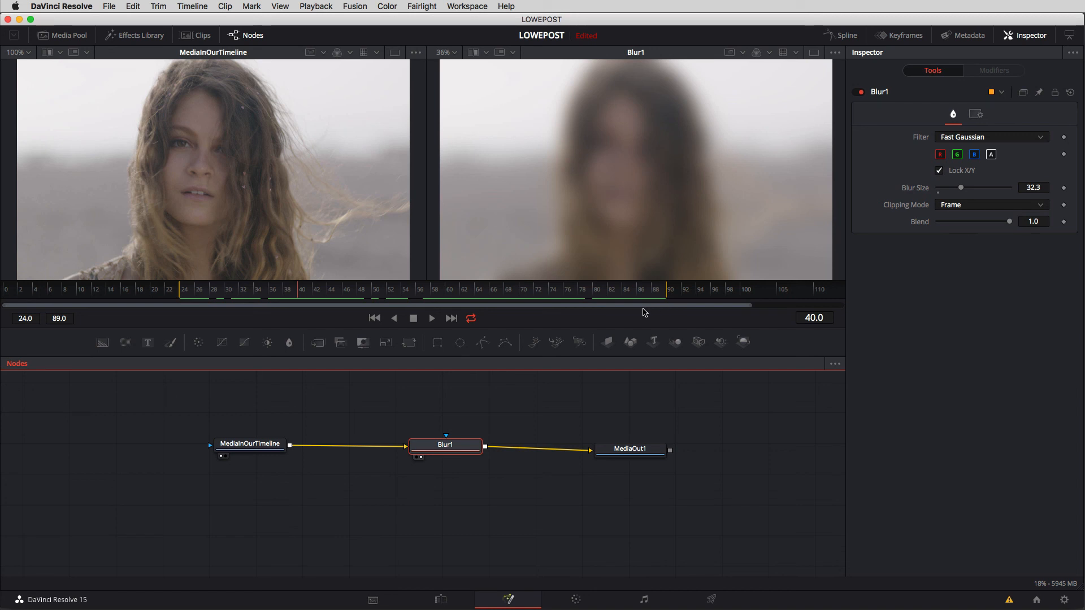
pyautogui.moveTo(644, 311)
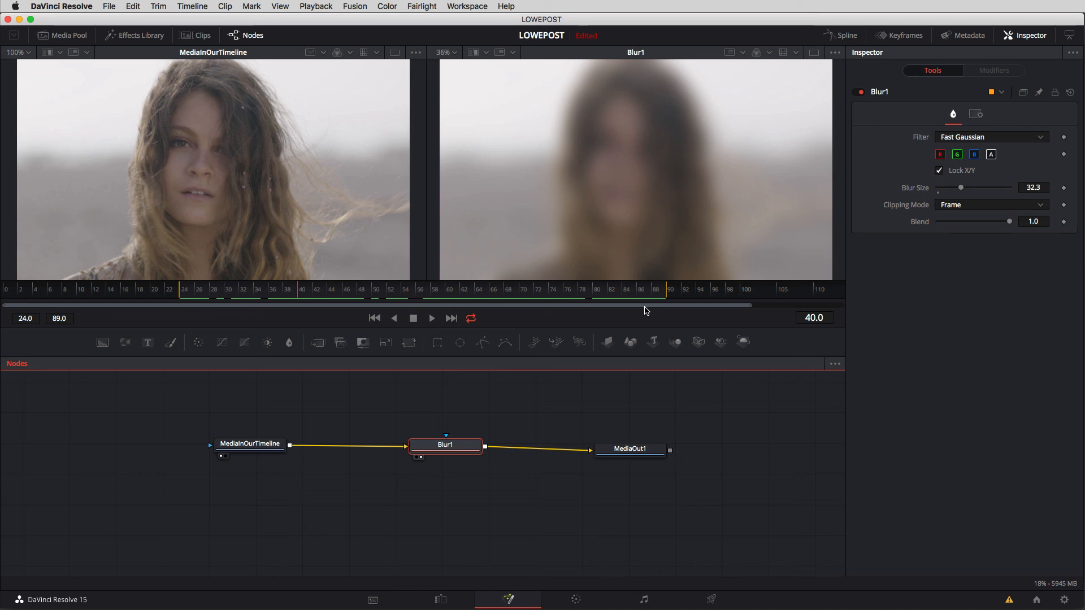
pyautogui.moveTo(646, 324)
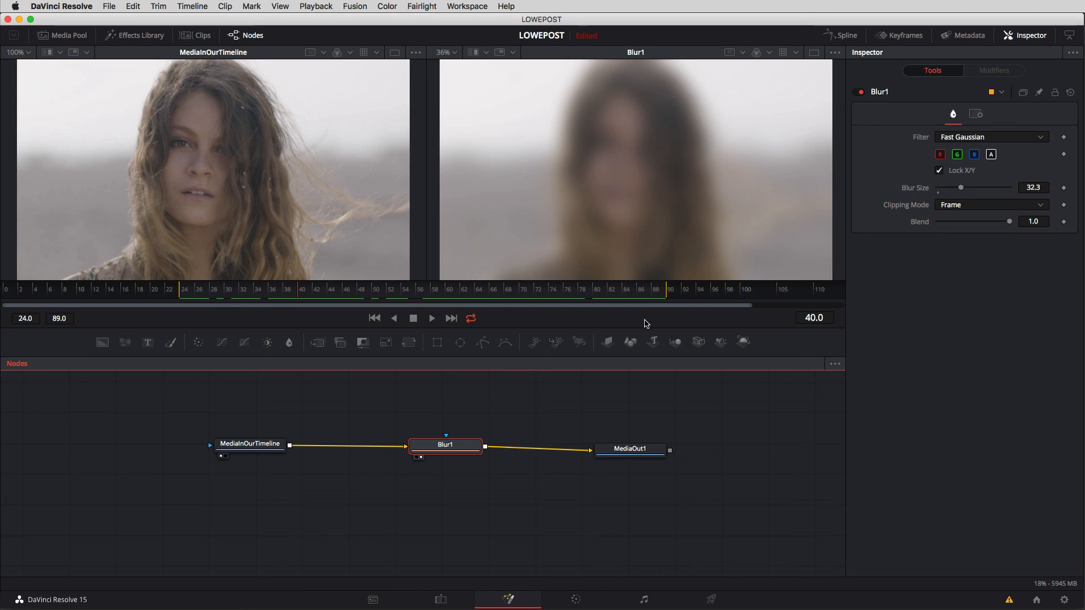
# Step: Switch back to the Edit page showing the three timeline clips
pyautogui.click(440, 599)
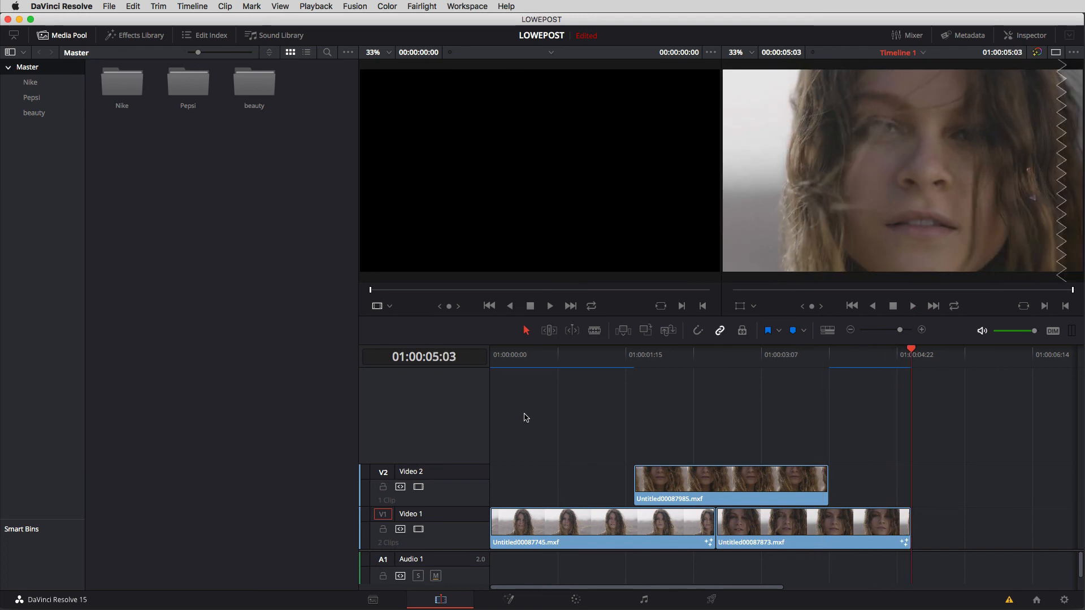
# Step: Move the playhead over the first V1 clip to view it blurred
pyautogui.click(580, 354)
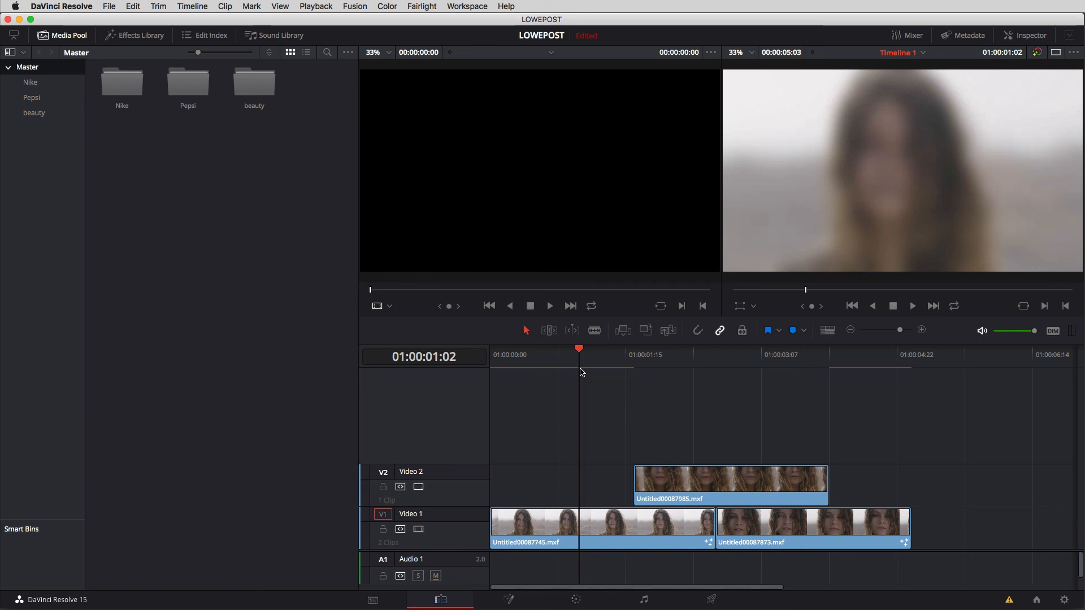
pyautogui.moveTo(587, 433)
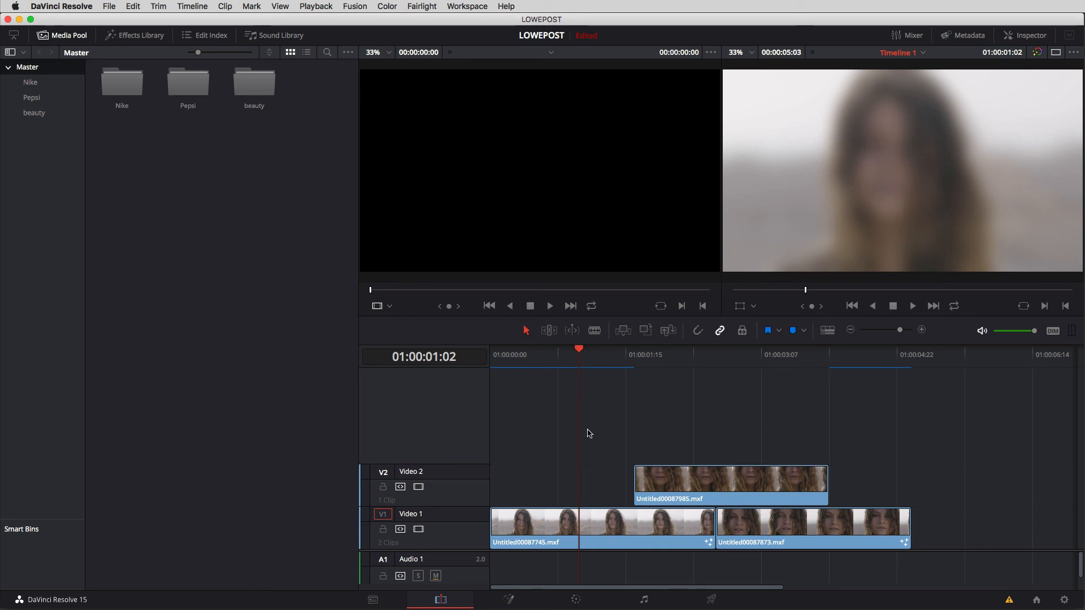
# Step: Reset the first V1 clip's Fusion composition and check it on the Fusion page
pyautogui.rightClick(647, 526)
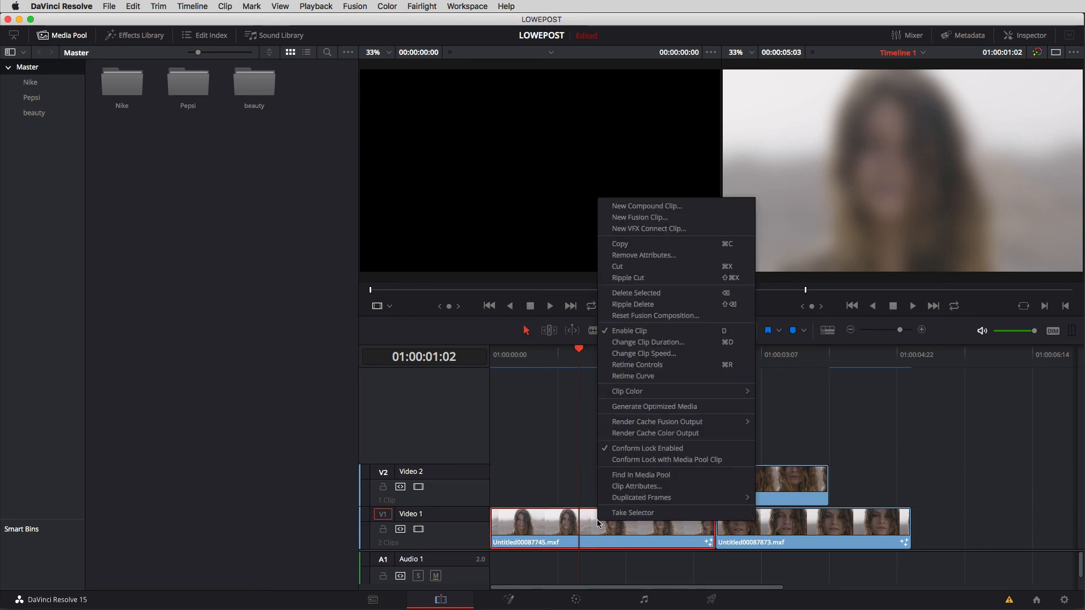
pyautogui.moveTo(654, 315)
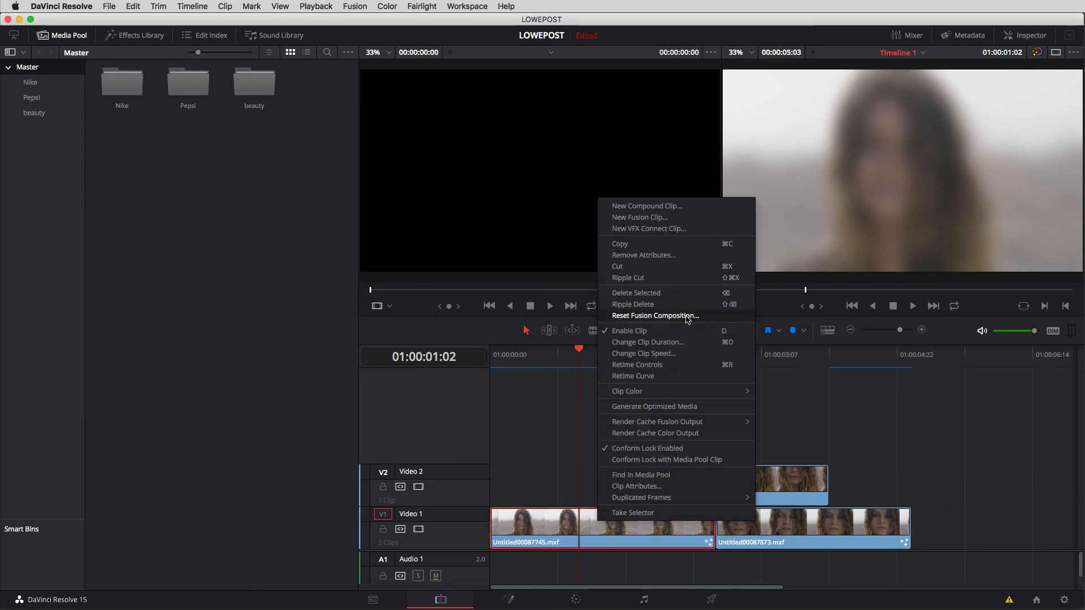
pyautogui.click(656, 315)
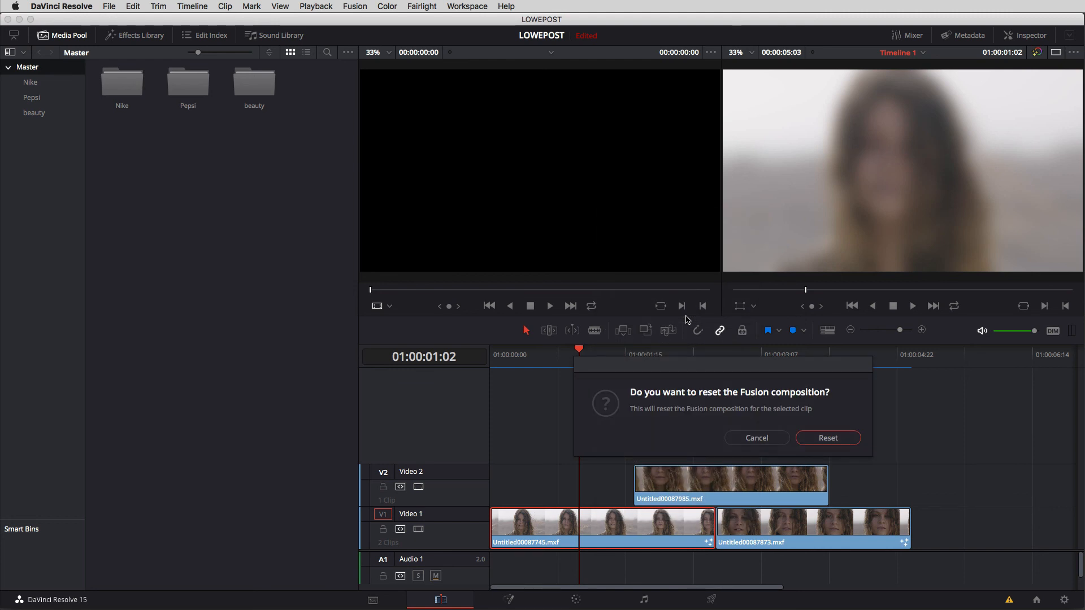
pyautogui.click(827, 437)
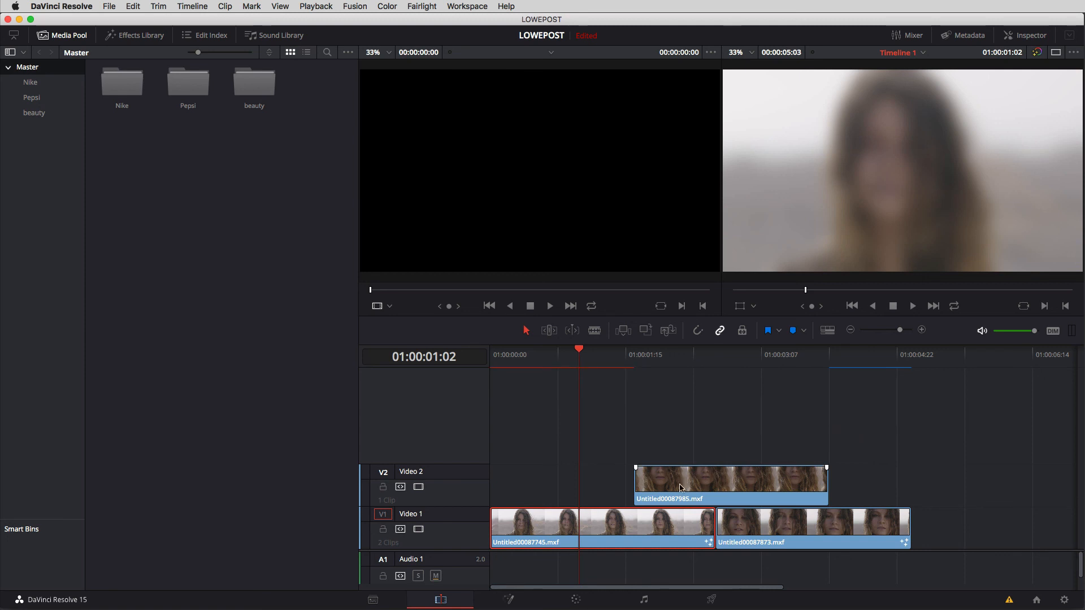
pyautogui.click(508, 599)
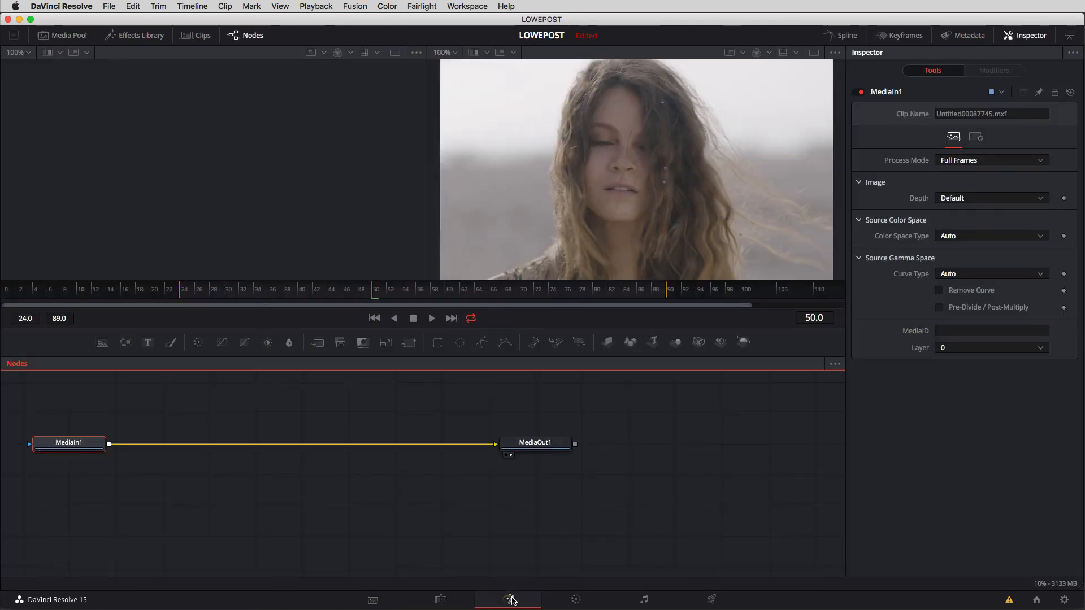